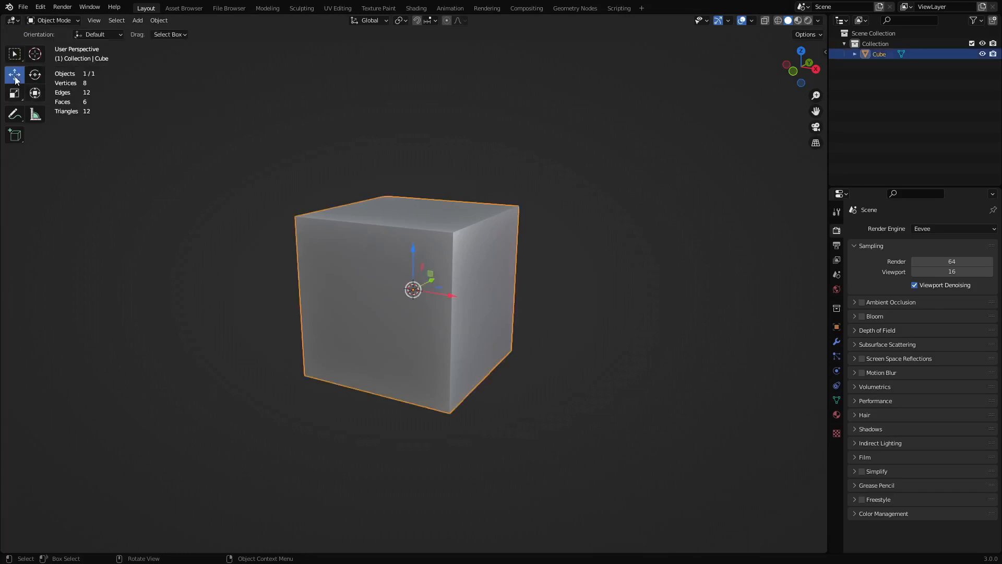
Step: Zoom in, drag the Move gizmo's red arrow to shift the cube, then return to Select Box
{"action": "scroll", "scroll_direction": "up", "scroll_amount": 3}
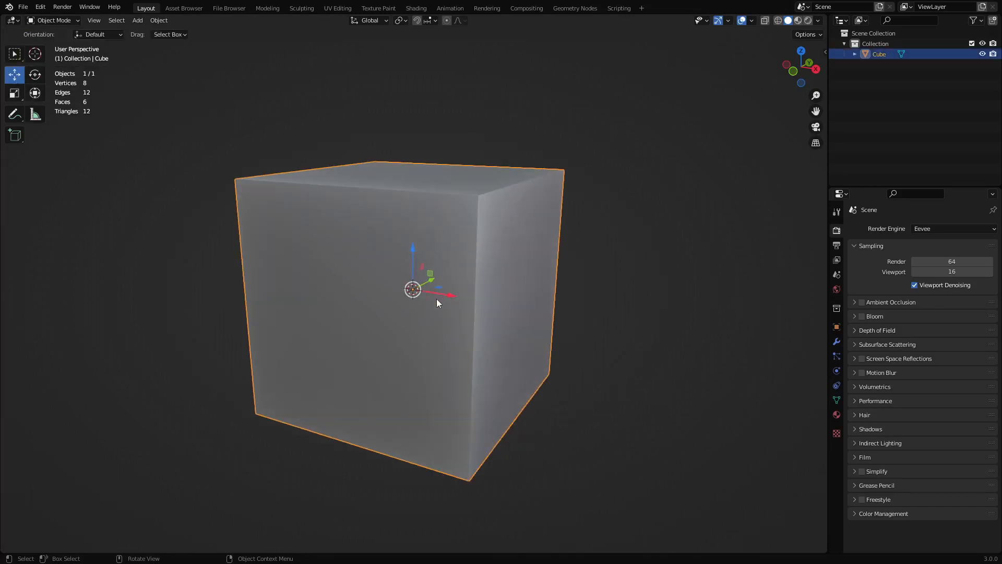
{"action": "left_click_drag", "start_coordinate": [438, 303], "coordinate": [441, 292]}
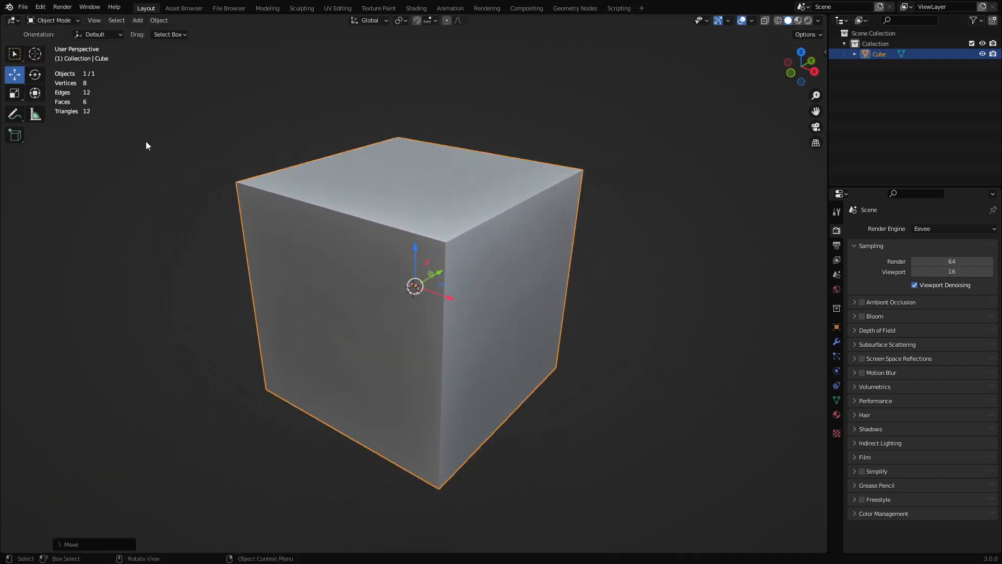
{"action": "left_click", "coordinate": [34, 75]}
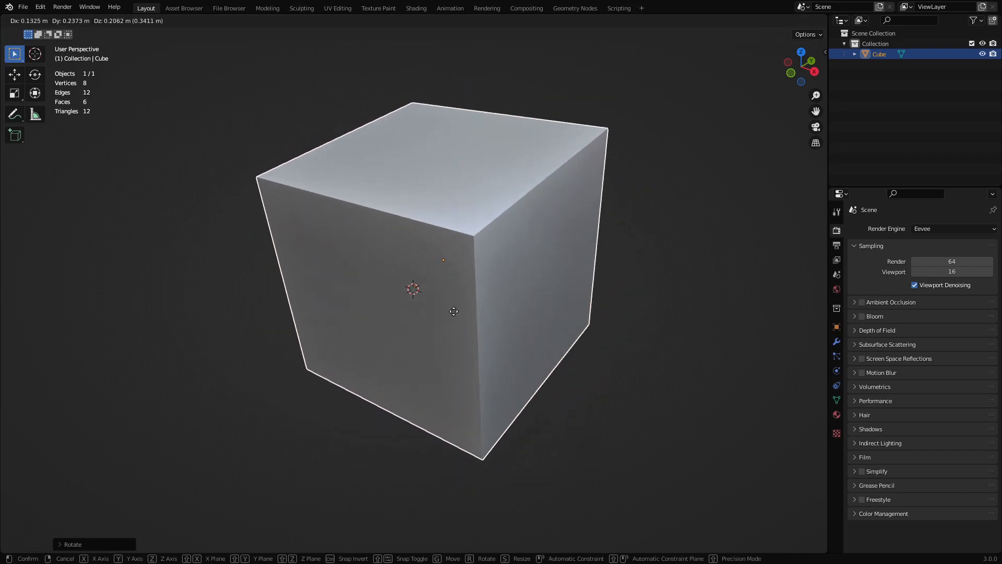
Step: Grab the cube, constrain it to X, then lock X with Shift+X, and confirm
{"action": "key", "text": "x"}
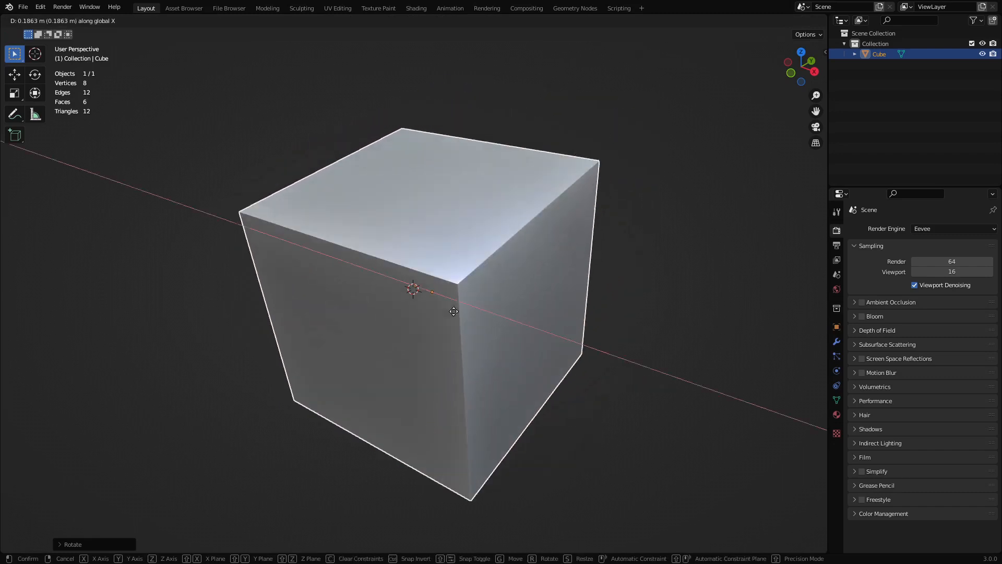
{"action": "key", "text": "z"}
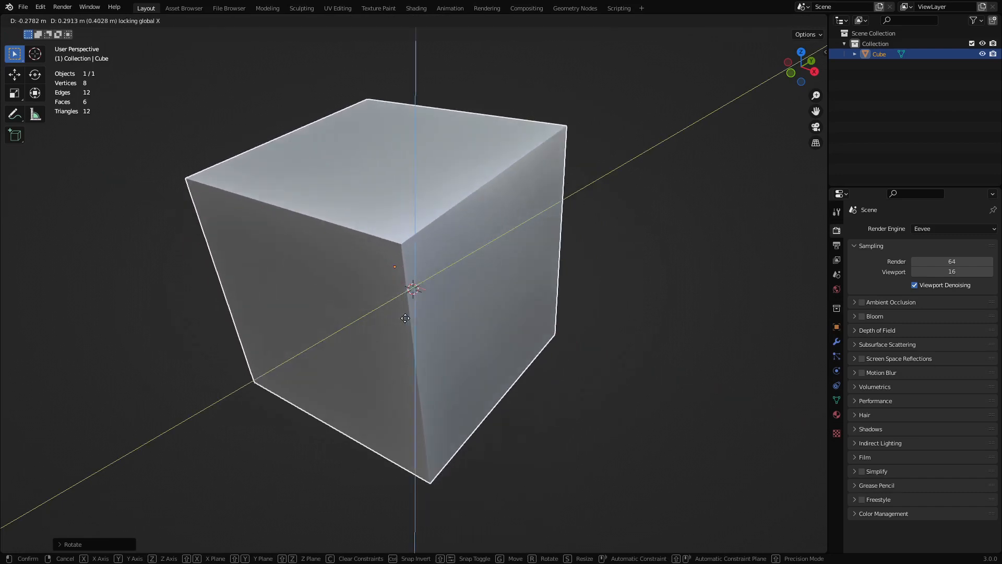
{"action": "key", "text": "y"}
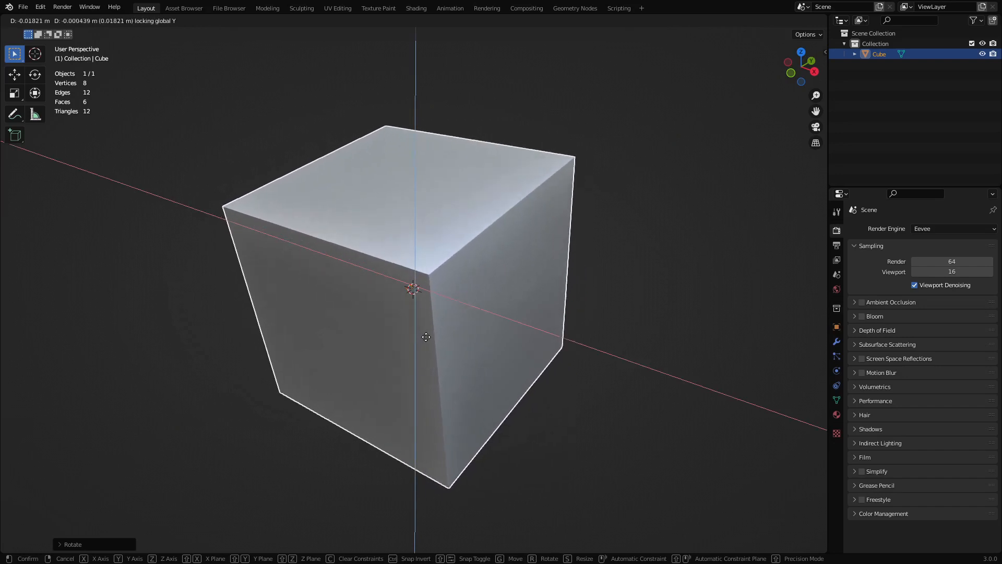
{"action": "left_click", "coordinate": [426, 337]}
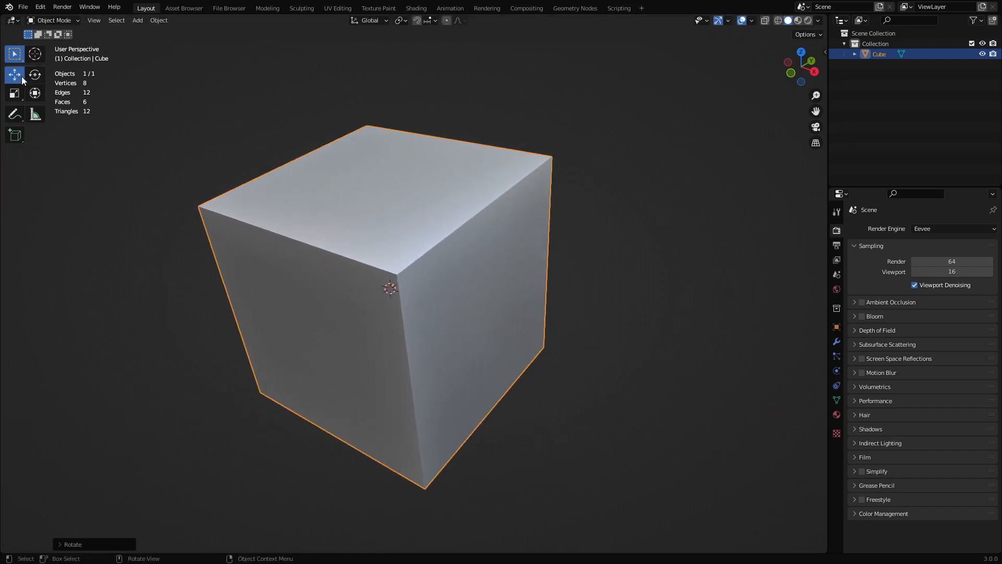
{"action": "left_click", "coordinate": [14, 74]}
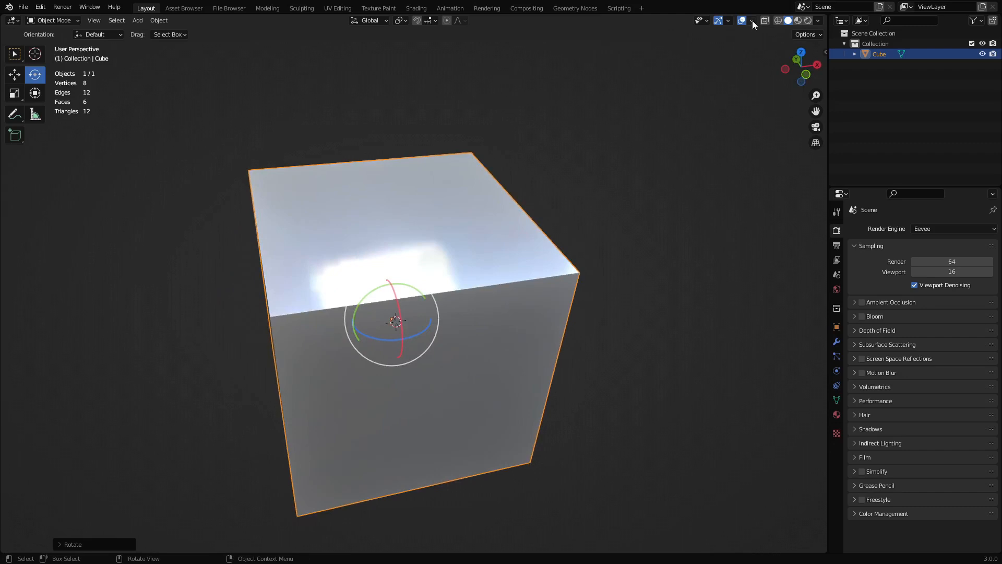
{"action": "mouse_move", "coordinate": [730, 25]}
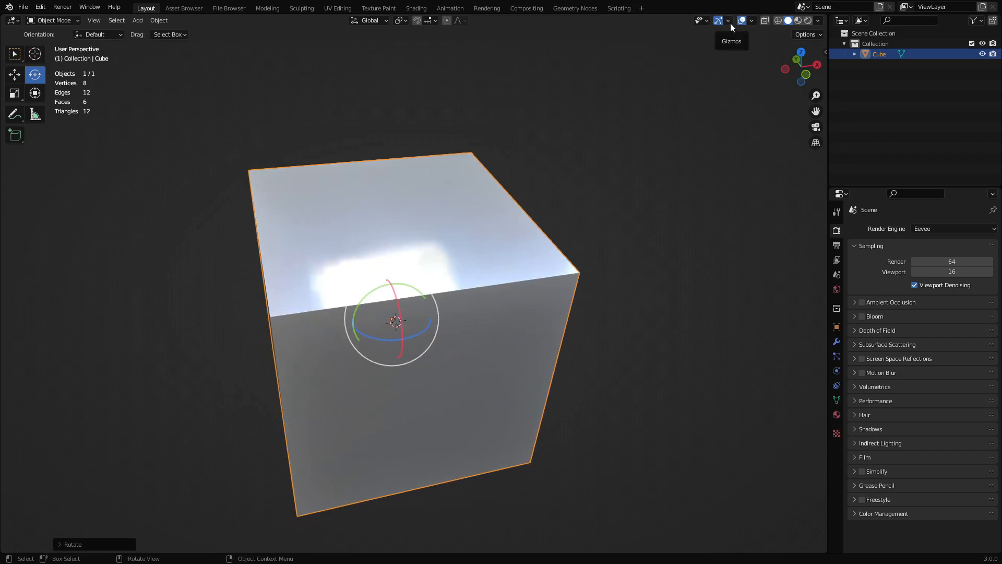
Step: Enable Object Gizmos Move in the Gizmos dropdown, toggling Rotate and Scale back off
{"action": "left_click", "coordinate": [728, 20]}
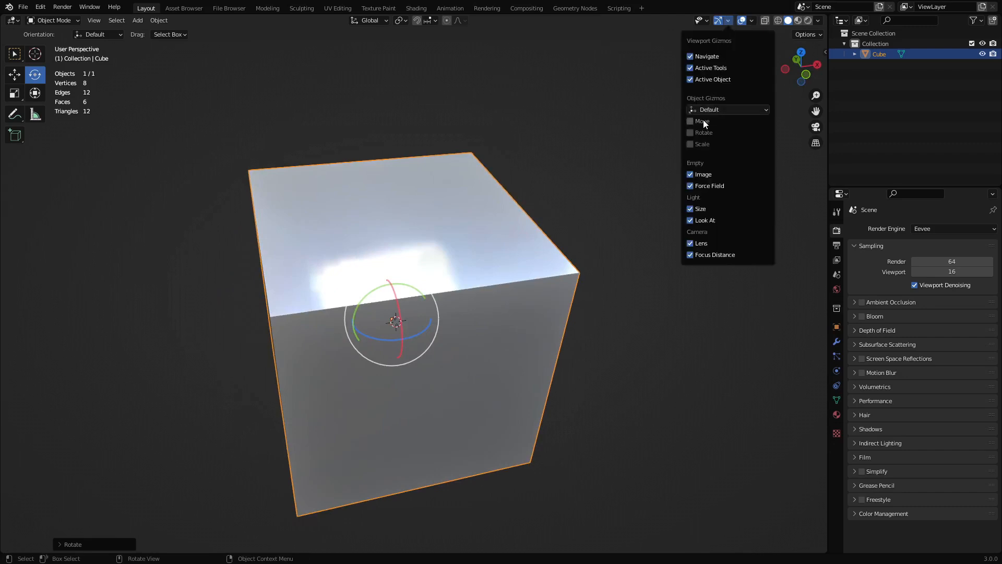
{"action": "left_click", "coordinate": [689, 121]}
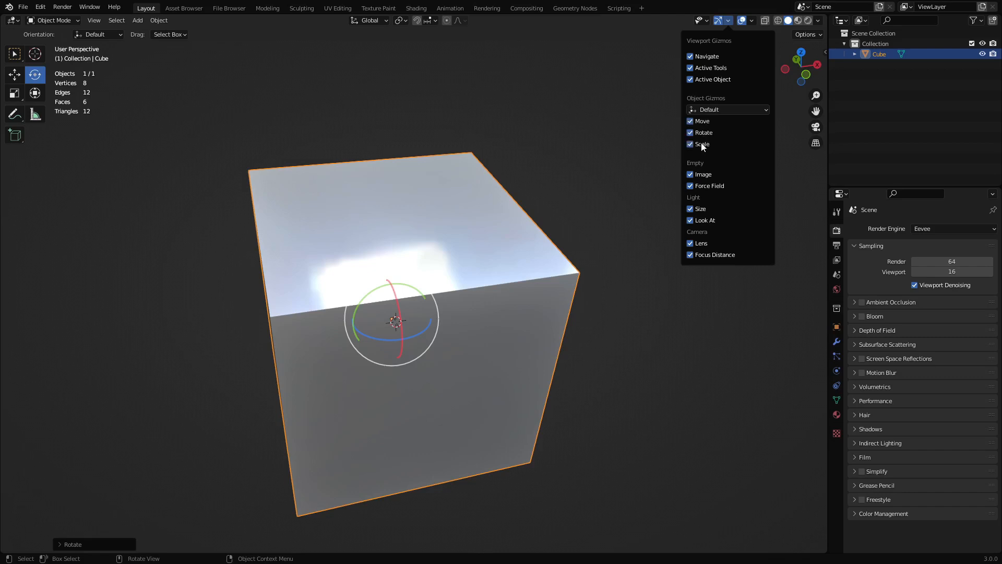
{"action": "left_click", "coordinate": [14, 54]}
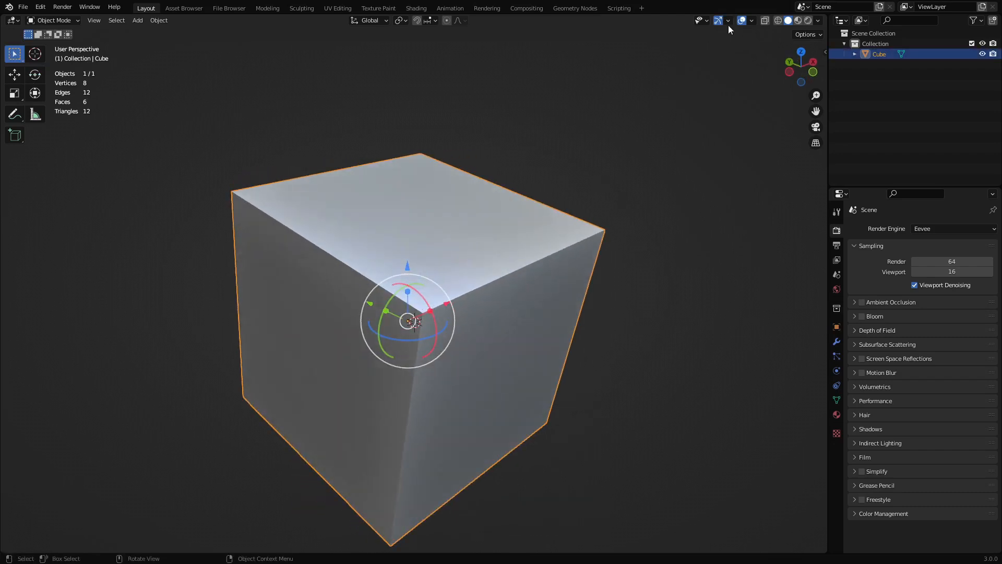
{"action": "left_click", "coordinate": [728, 20]}
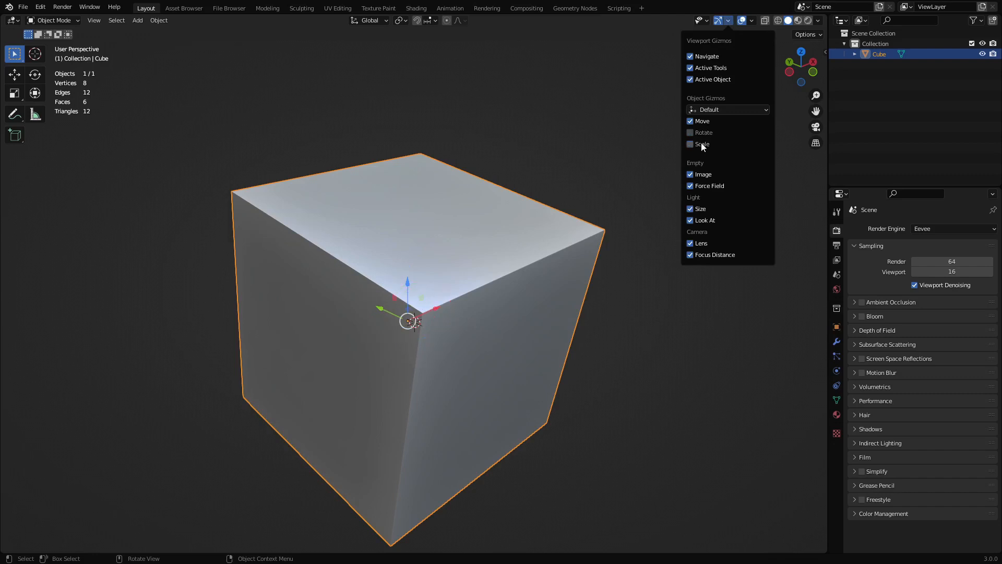
{"action": "left_click", "coordinate": [728, 21]}
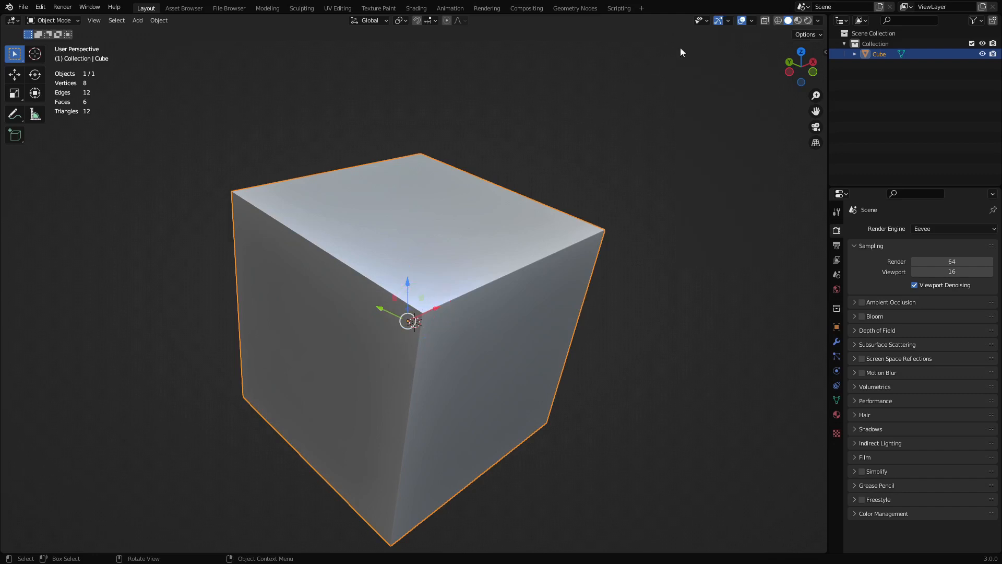
{"action": "left_click", "coordinate": [728, 20]}
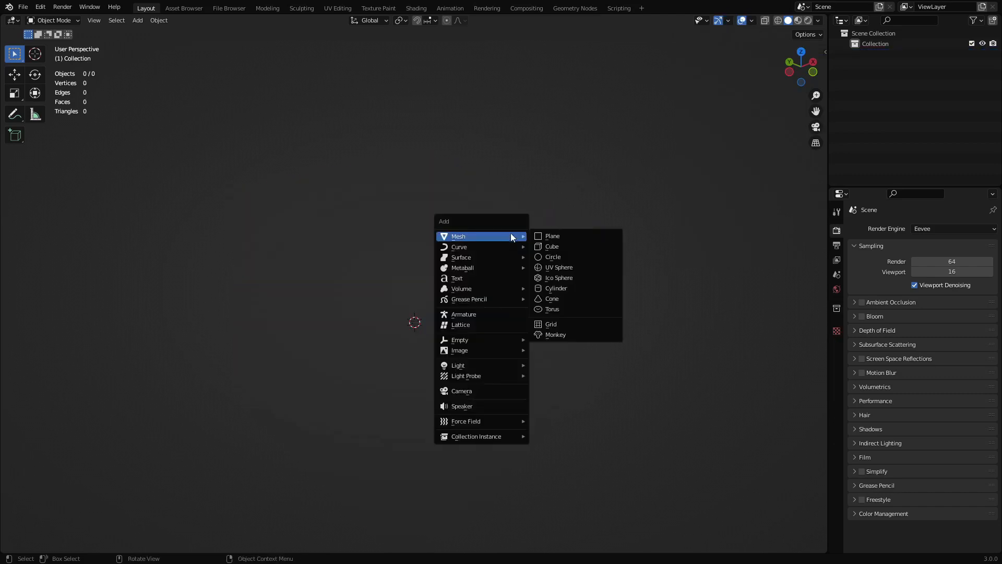
Step: Add a mesh cube, select it, and switch to the Scale tool
{"action": "left_click", "coordinate": [551, 245]}
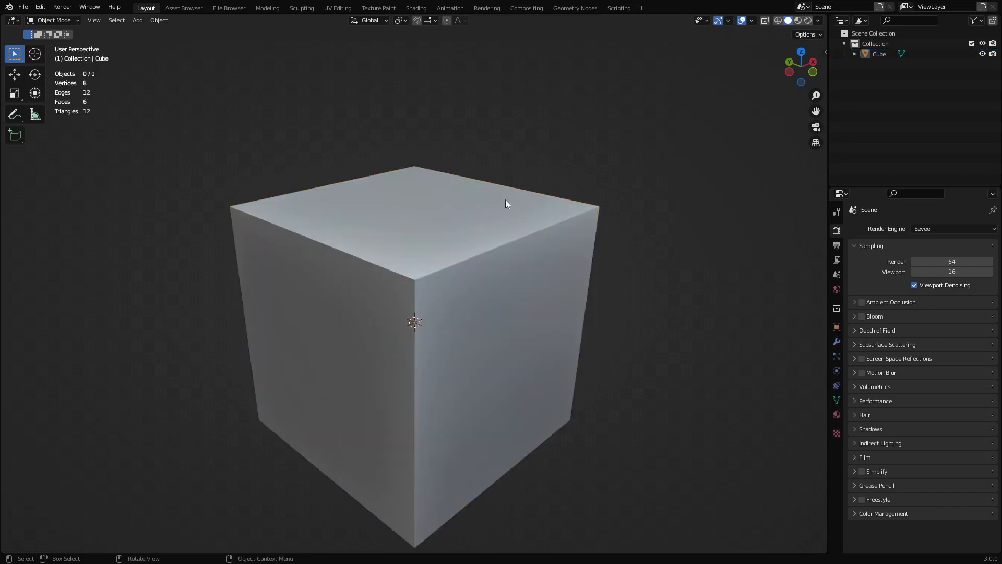
{"action": "left_click", "coordinate": [728, 20]}
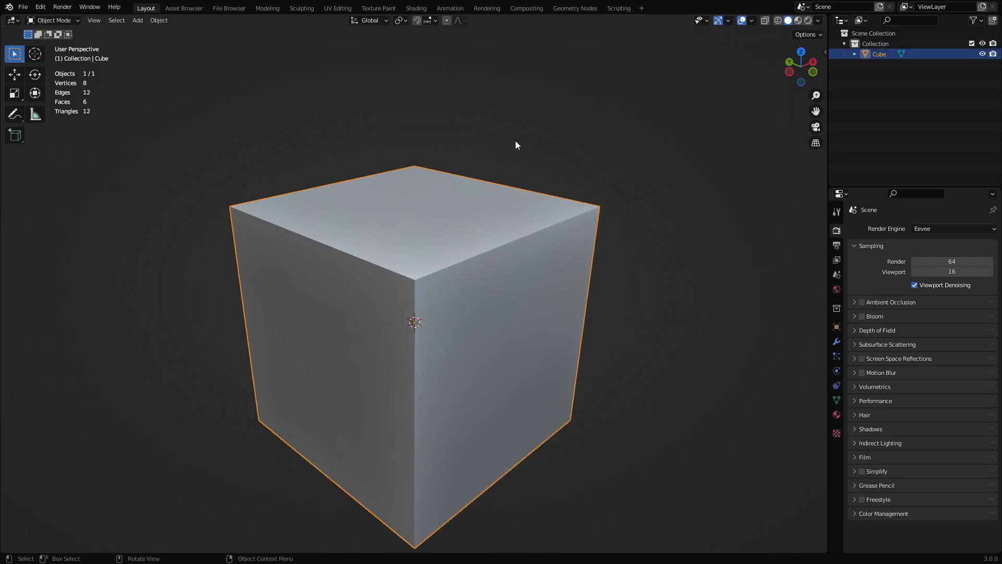
{"action": "mouse_move", "coordinate": [409, 208]}
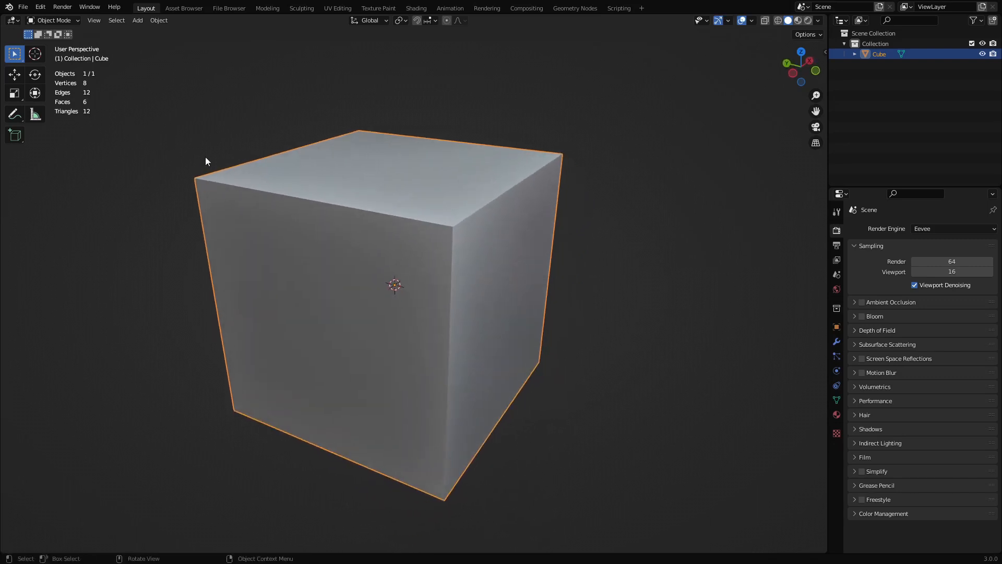
{"action": "mouse_move", "coordinate": [14, 74]}
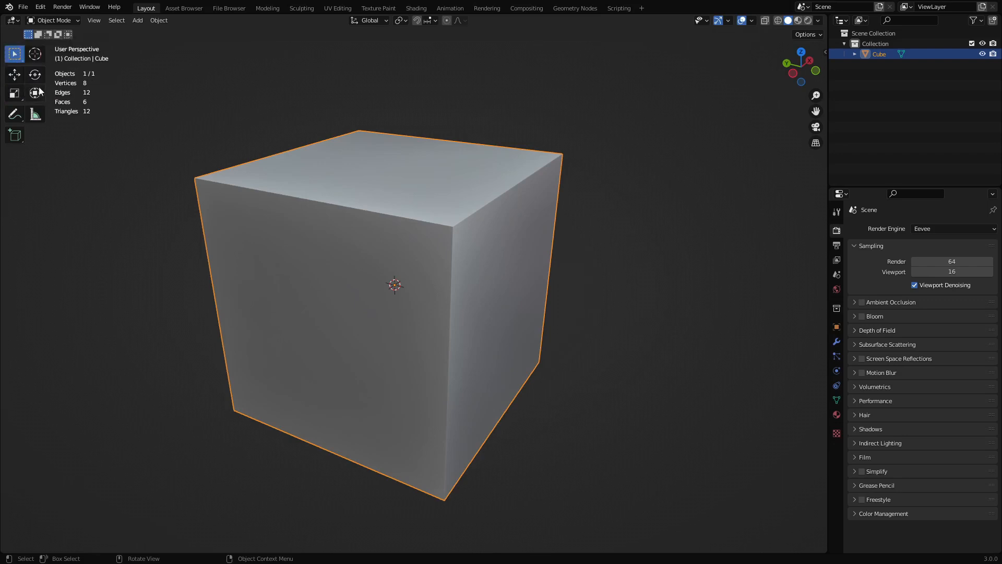
{"action": "right_click", "coordinate": [15, 54]}
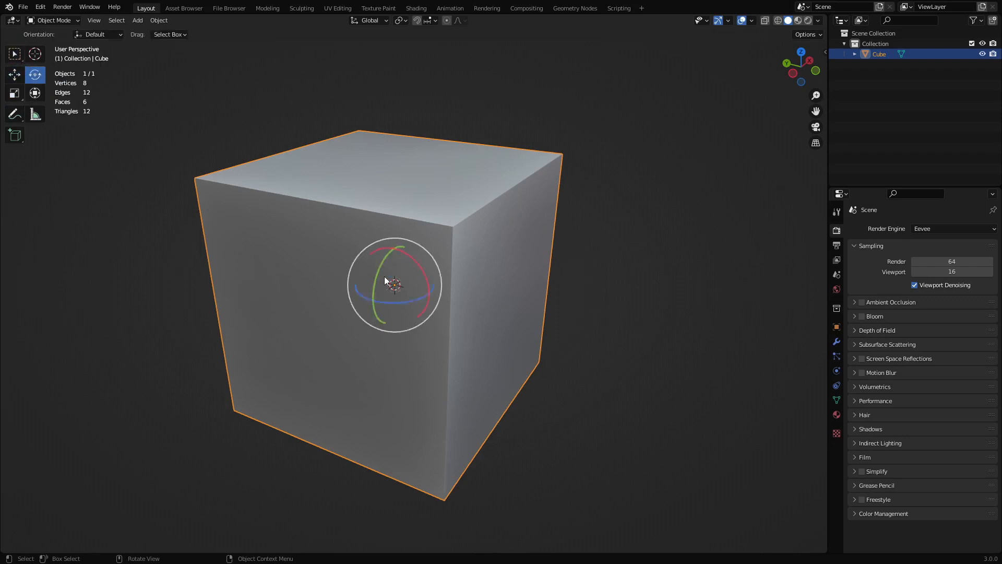
{"action": "left_click", "coordinate": [14, 74]}
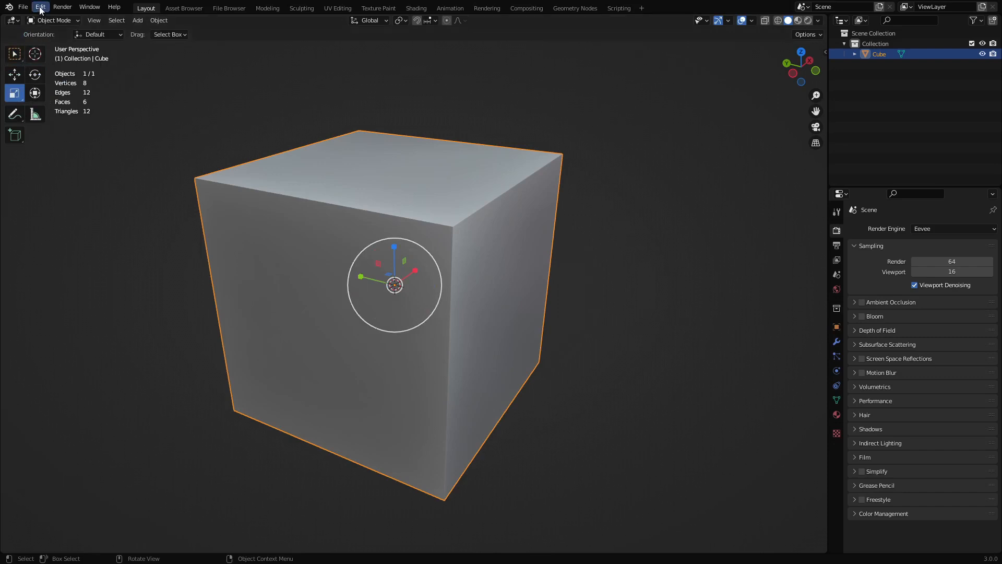
Step: Open Edit > Preferences and go to the Keymap section
{"action": "left_click", "coordinate": [40, 7]}
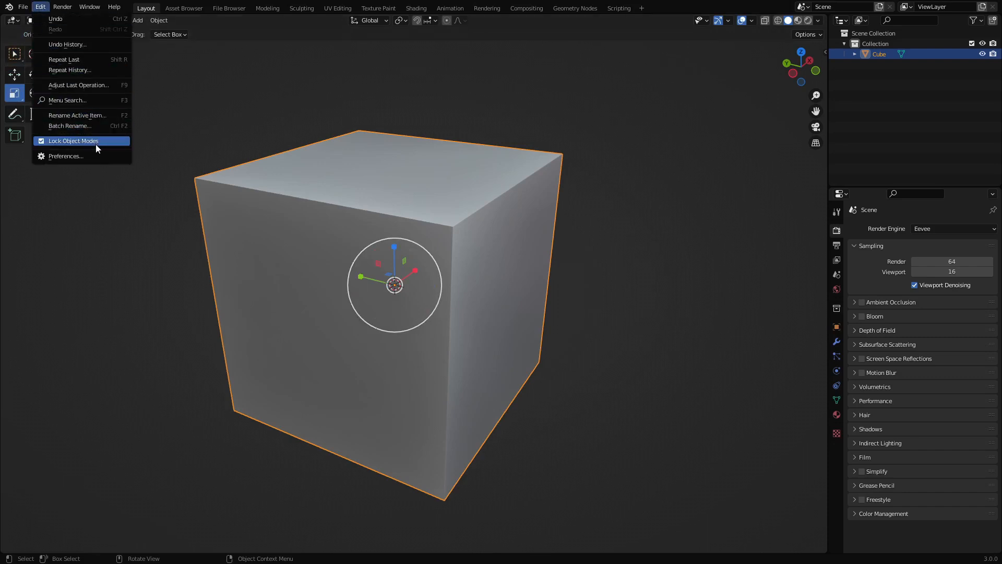
{"action": "mouse_move", "coordinate": [65, 156]}
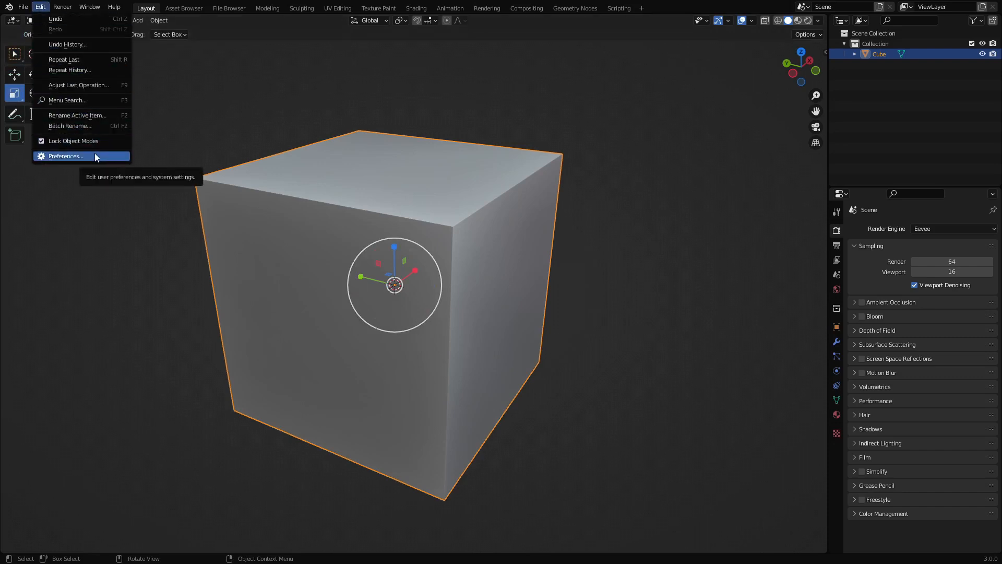
{"action": "left_click", "coordinate": [65, 156]}
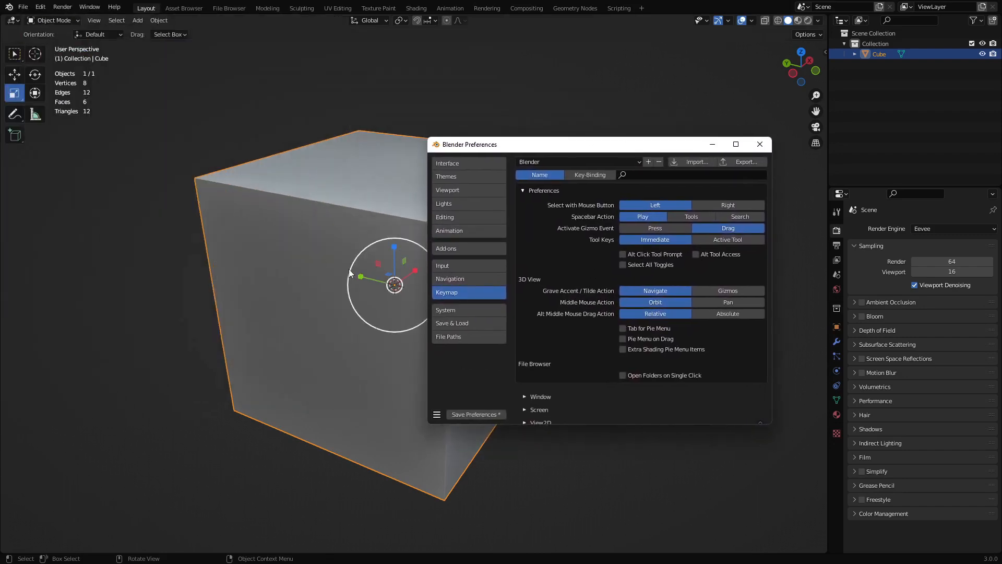
{"action": "left_click_drag", "start_coordinate": [470, 144], "coordinate": [404, 140]}
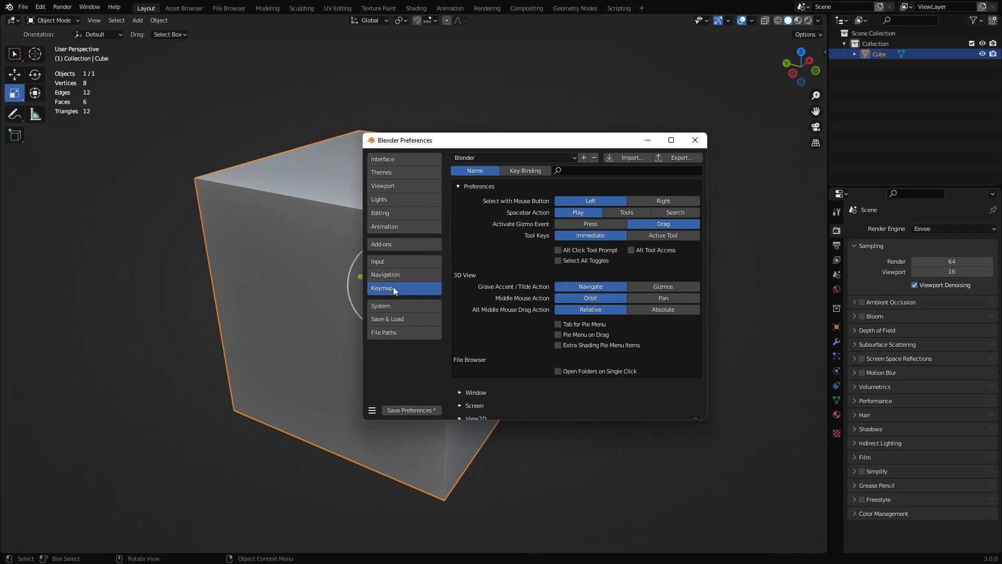
Step: Search key bindings for G and set 3D View Move to Double Click
{"action": "left_click", "coordinate": [524, 171]}
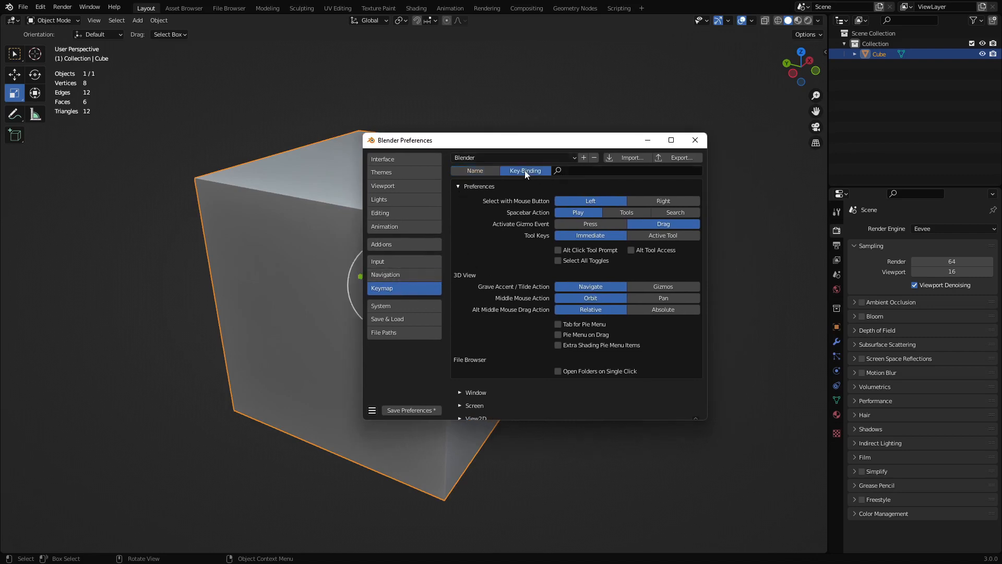
{"action": "type", "text": "g"}
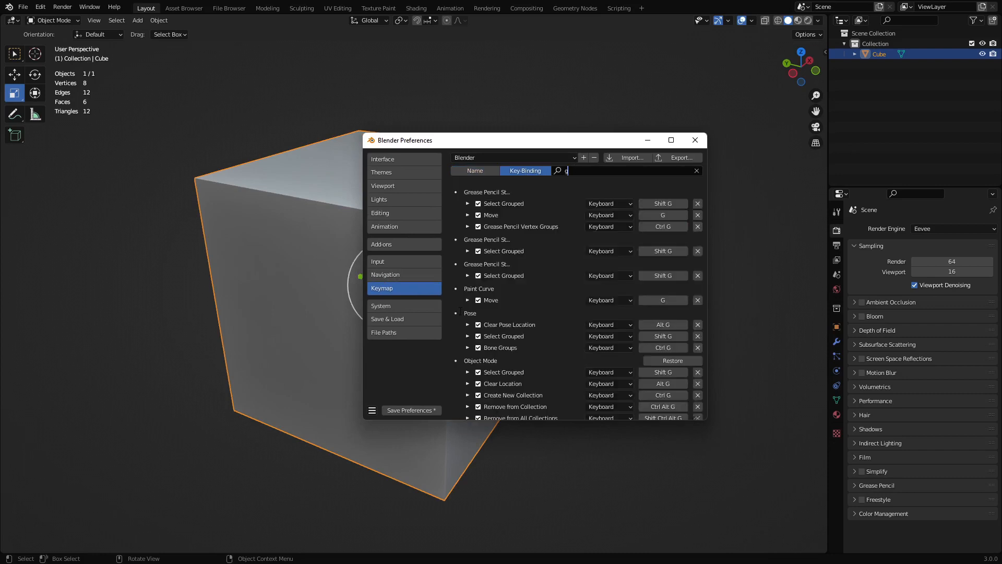
{"action": "scroll", "scroll_direction": "down", "scroll_amount": 3}
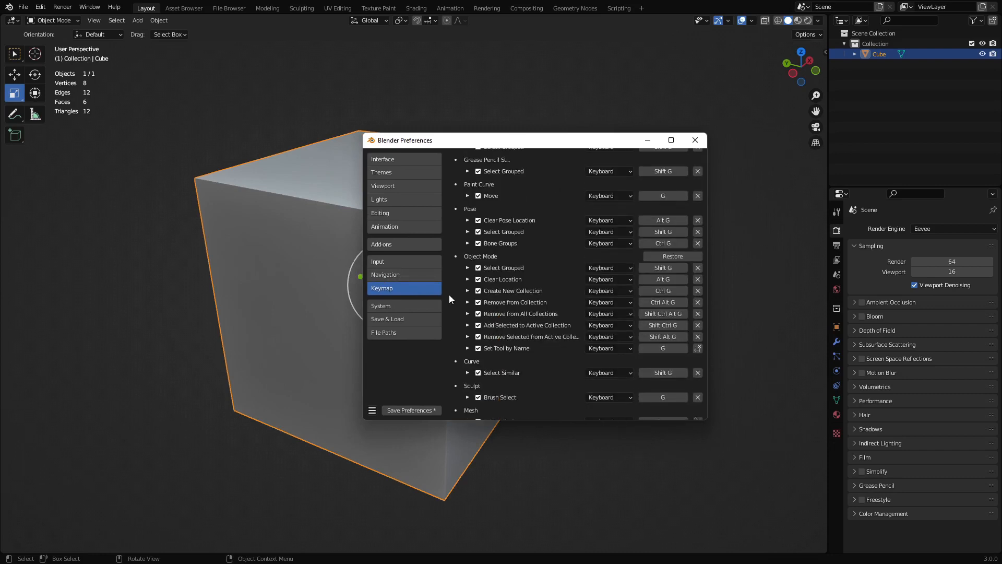
{"action": "scroll", "scroll_direction": "down", "scroll_amount": 3}
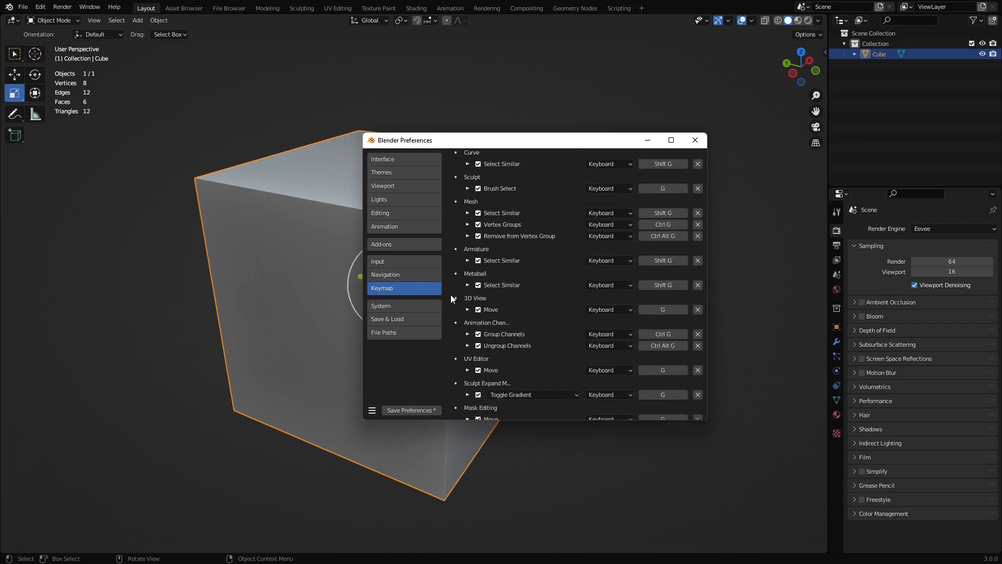
{"action": "left_click", "coordinate": [469, 292]}
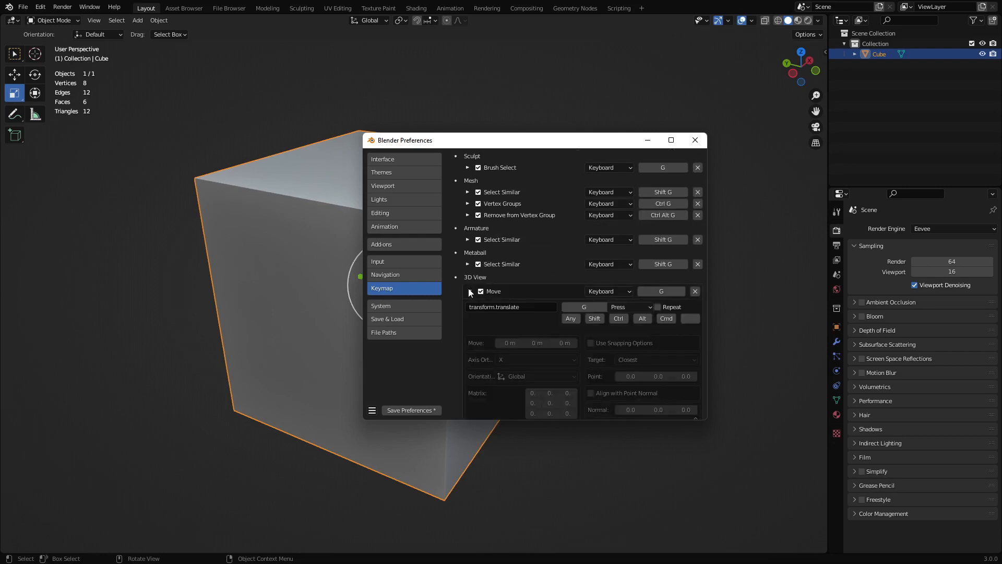
{"action": "scroll", "scroll_direction": "down", "scroll_amount": 3}
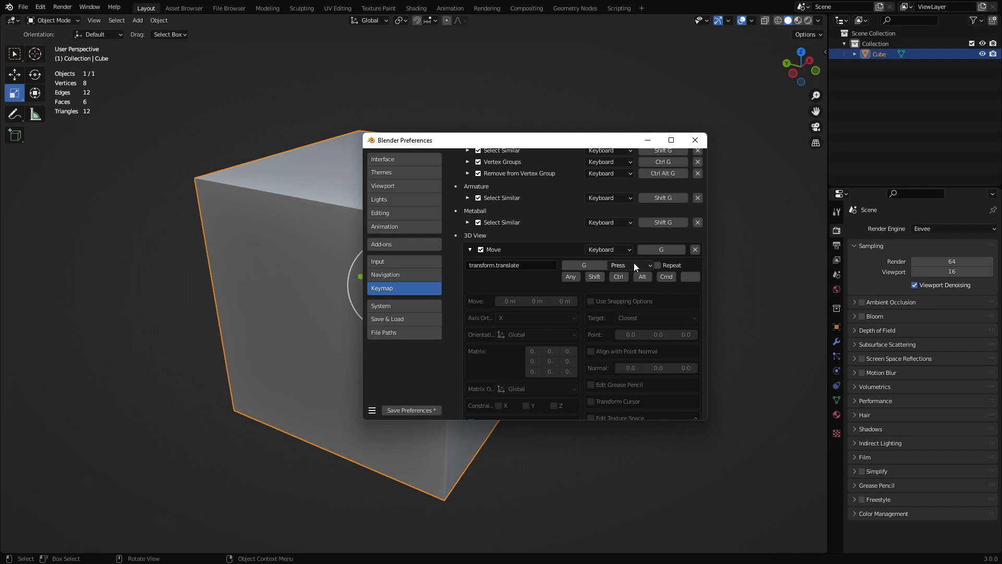
{"action": "left_click", "coordinate": [631, 265]}
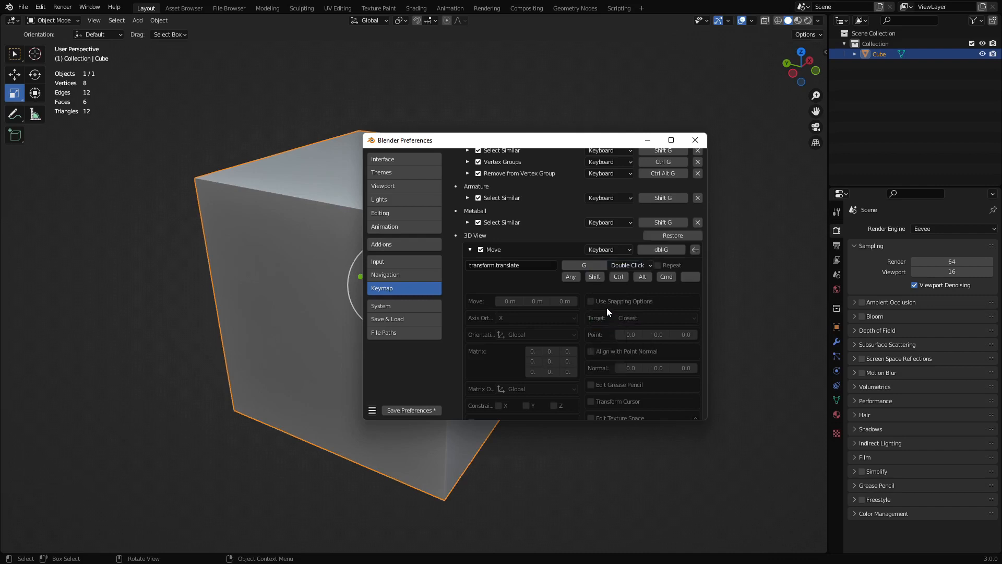
{"action": "mouse_move", "coordinate": [453, 240]}
{"action": "type", "text": "r"}
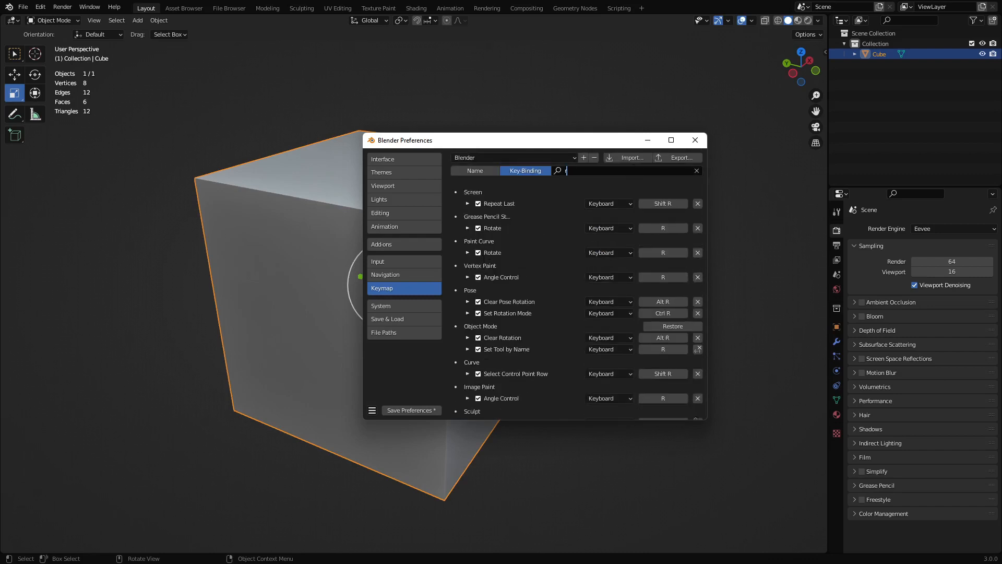
Step: Expand the 3D View Rotate binding and set its trigger to Double Click
{"action": "scroll", "scroll_direction": "down", "scroll_amount": 3}
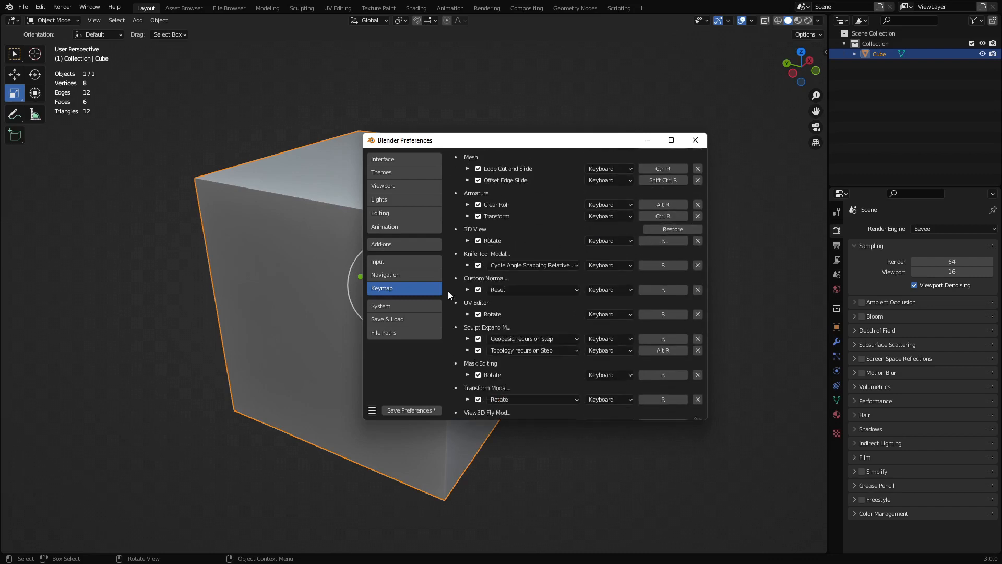
{"action": "scroll", "scroll_direction": "down", "scroll_amount": 3}
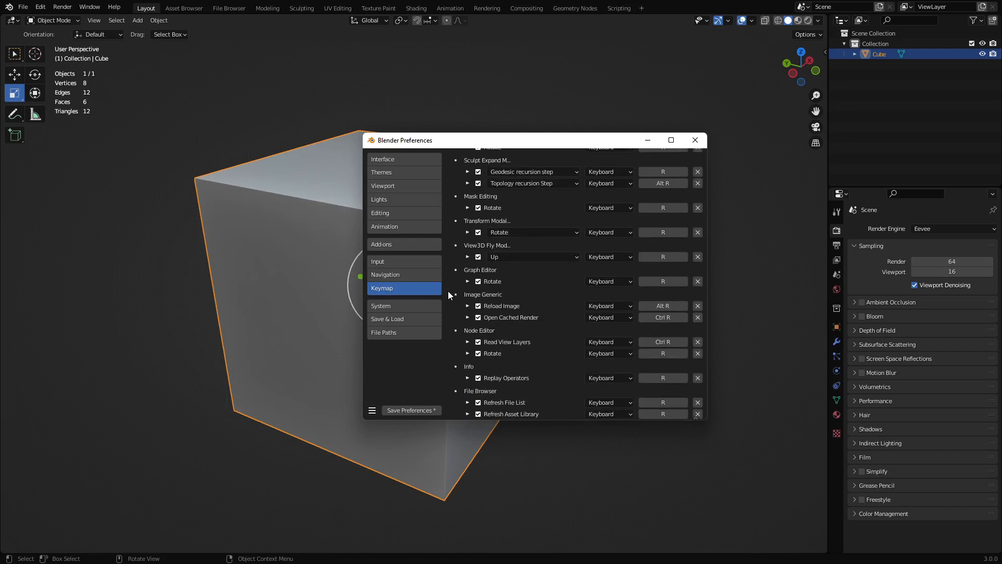
{"action": "scroll", "scroll_direction": "down", "scroll_amount": 3}
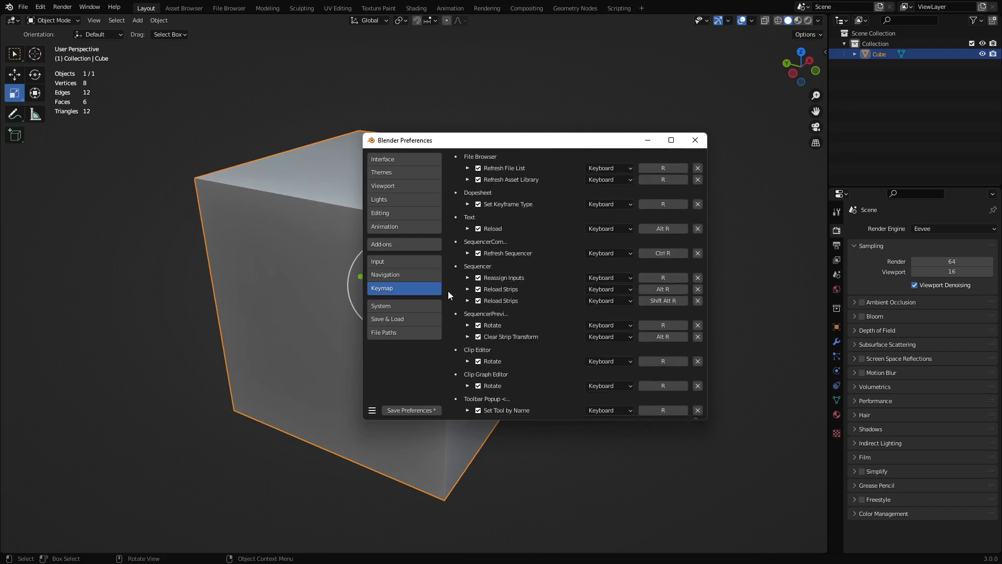
{"action": "scroll", "scroll_direction": "down", "scroll_amount": 3}
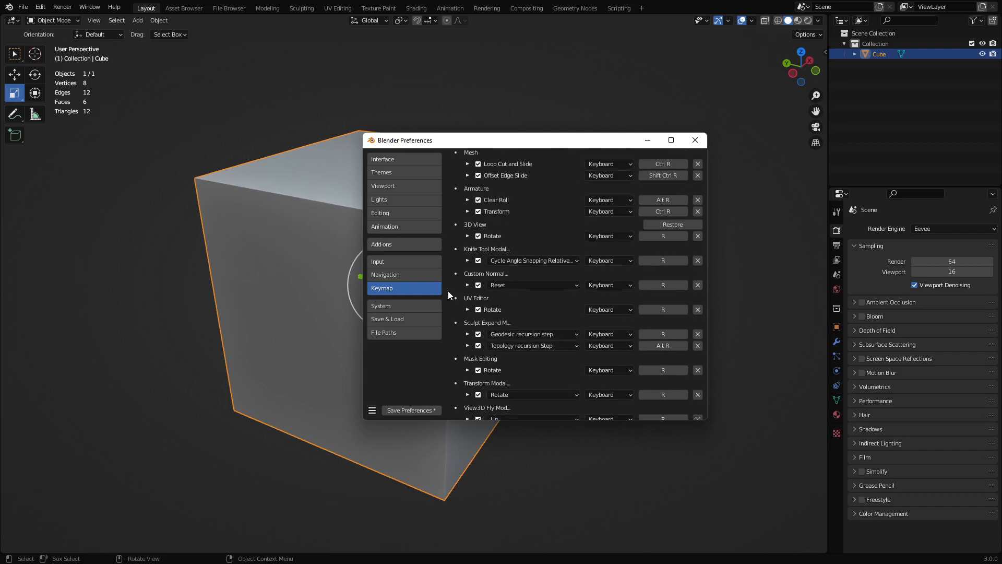
{"action": "left_click", "coordinate": [468, 236]}
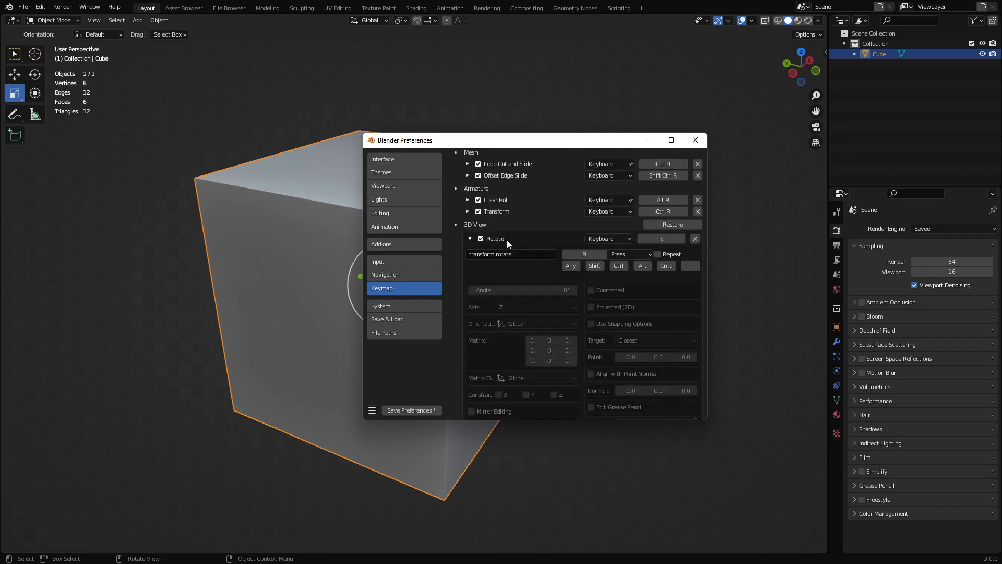
{"action": "left_click", "coordinate": [628, 254]}
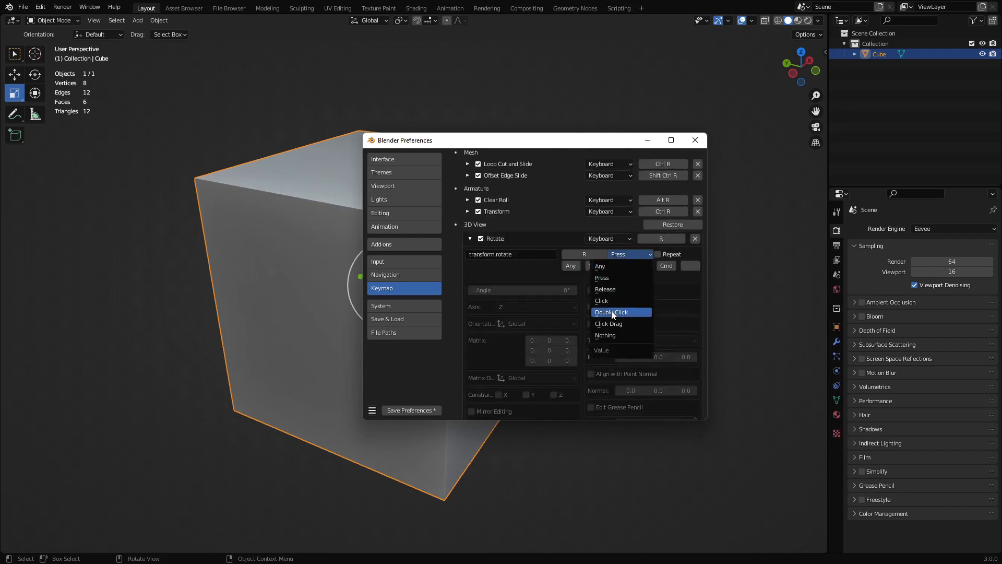
{"action": "left_click", "coordinate": [613, 312]}
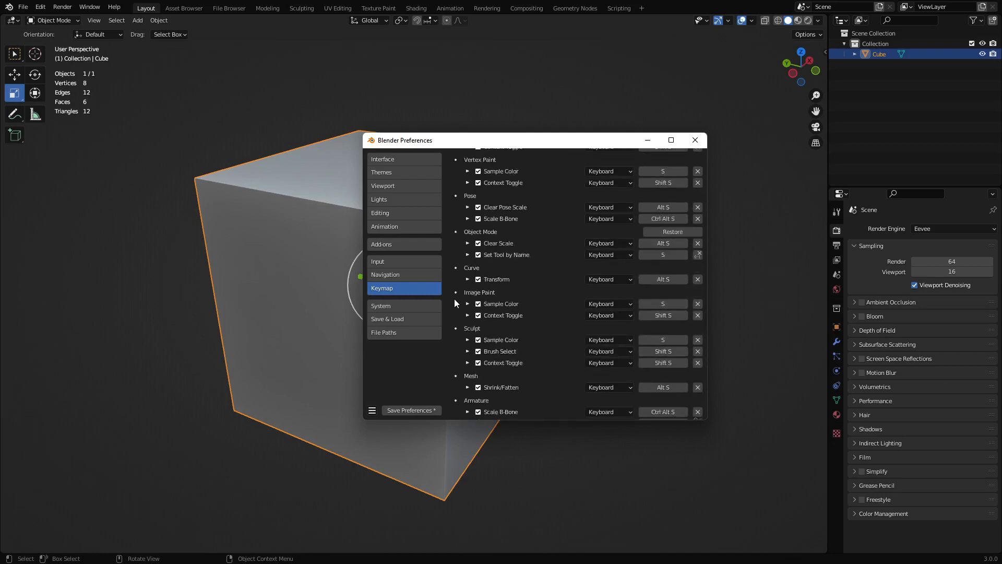
Step: Scroll the S binding results to 3D View and expand the Resize item
{"action": "scroll", "scroll_direction": "down", "scroll_amount": 3}
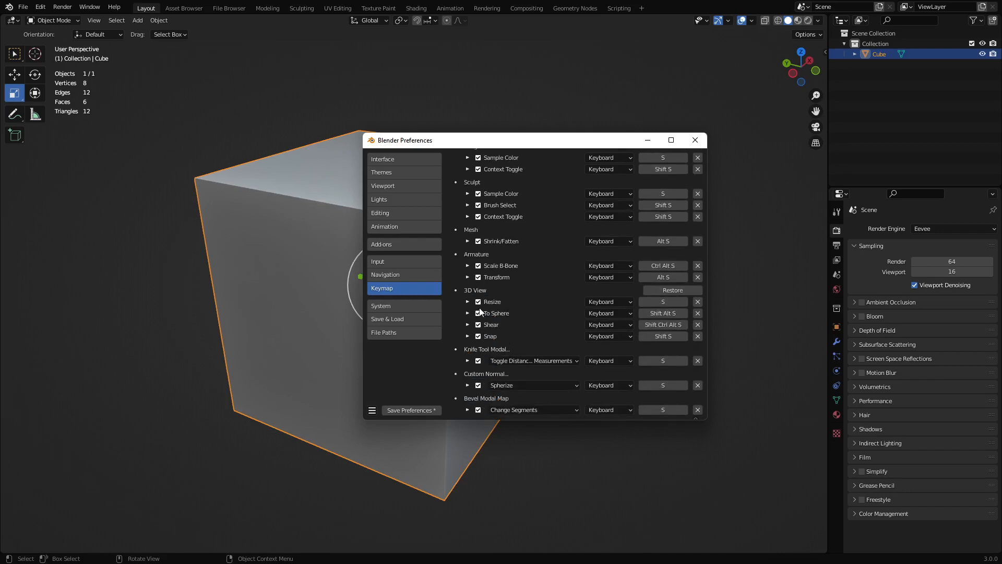
{"action": "mouse_move", "coordinate": [468, 301]}
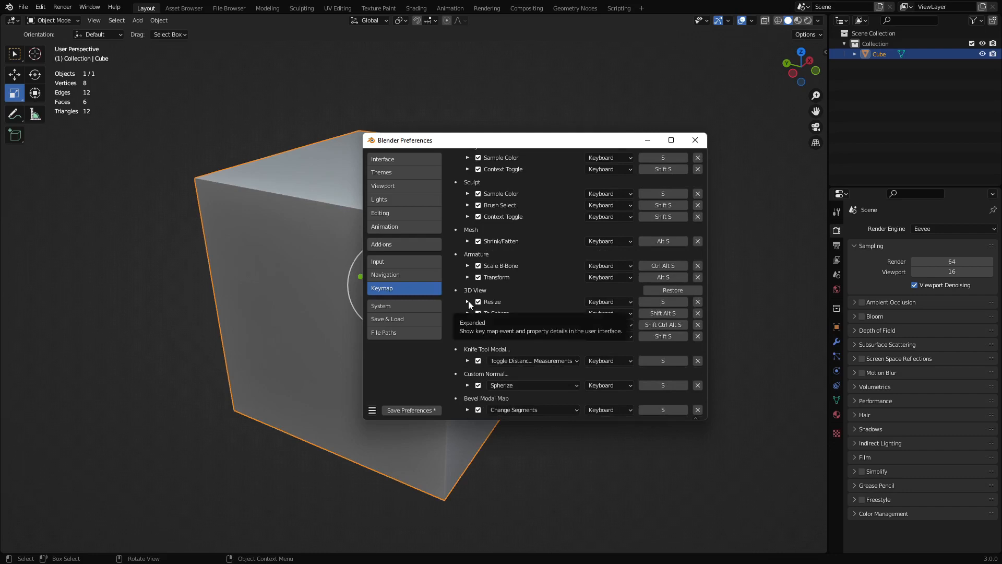
{"action": "left_click", "coordinate": [468, 303]}
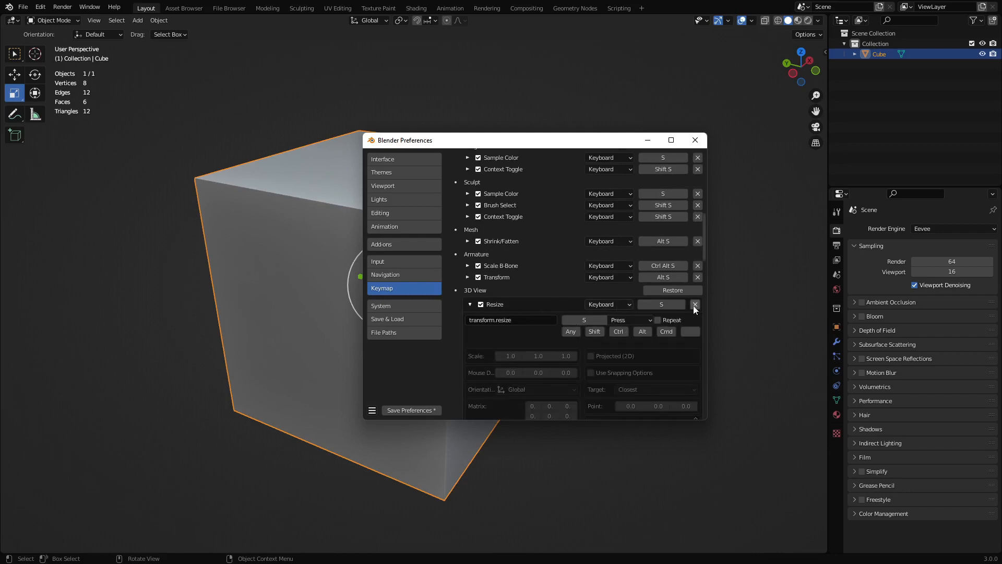
{"action": "left_click", "coordinate": [629, 319]}
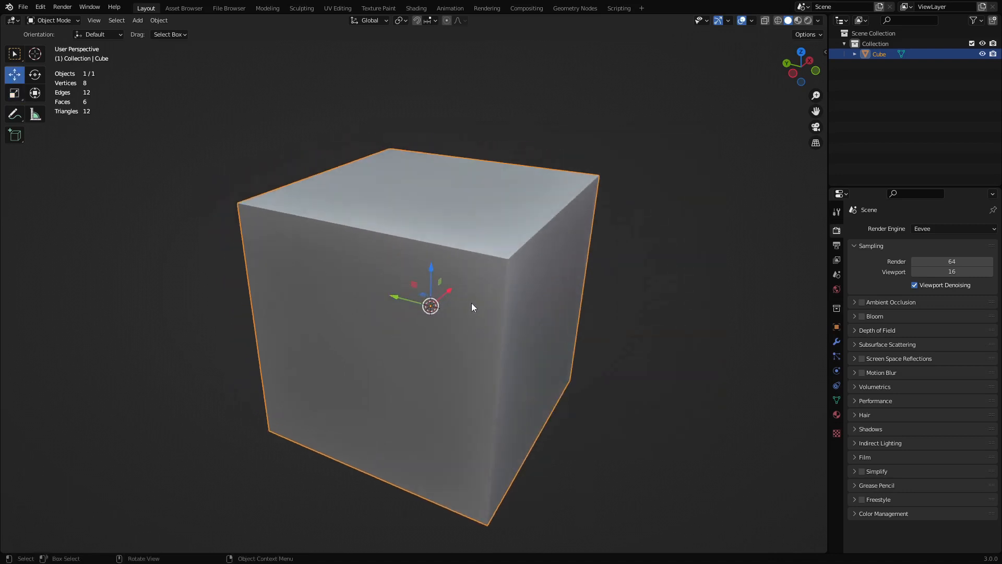
Step: Select Scale then Move, and drag the move gizmo to nudge the cube along Y
{"action": "left_click", "coordinate": [14, 93]}
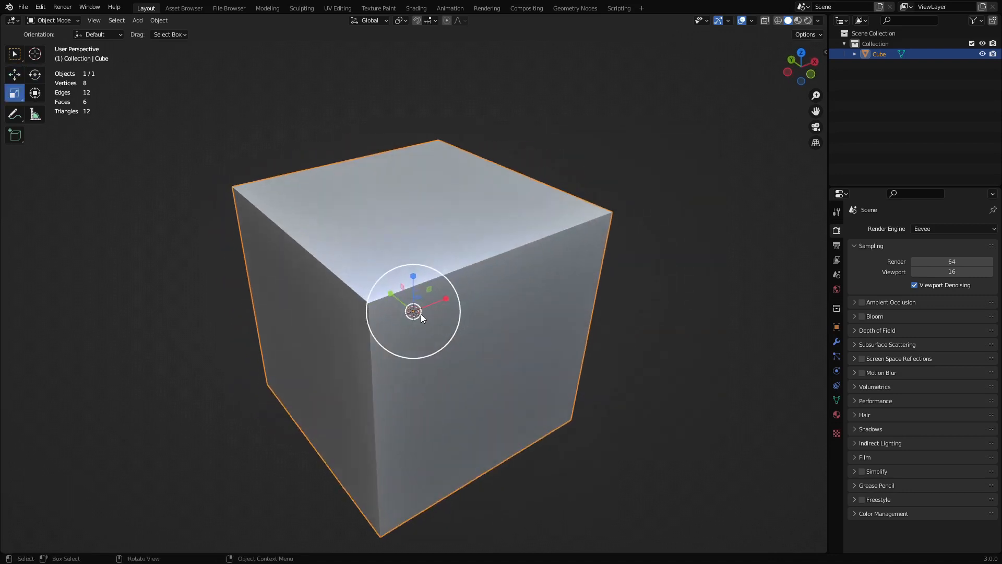
{"action": "left_click", "coordinate": [14, 74]}
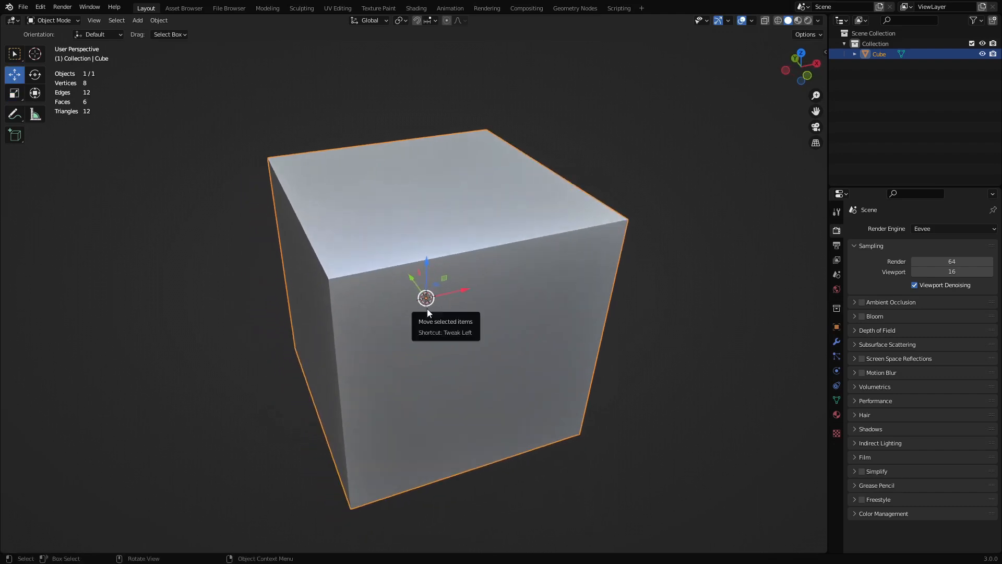
{"action": "left_click_drag", "start_coordinate": [426, 297], "coordinate": [426, 294]}
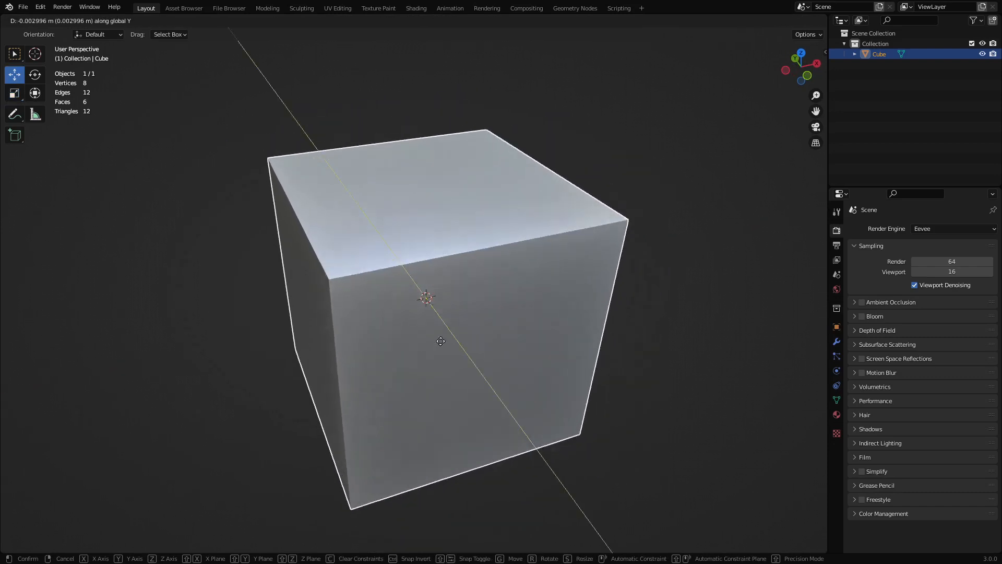
{"action": "left_click", "coordinate": [413, 342]}
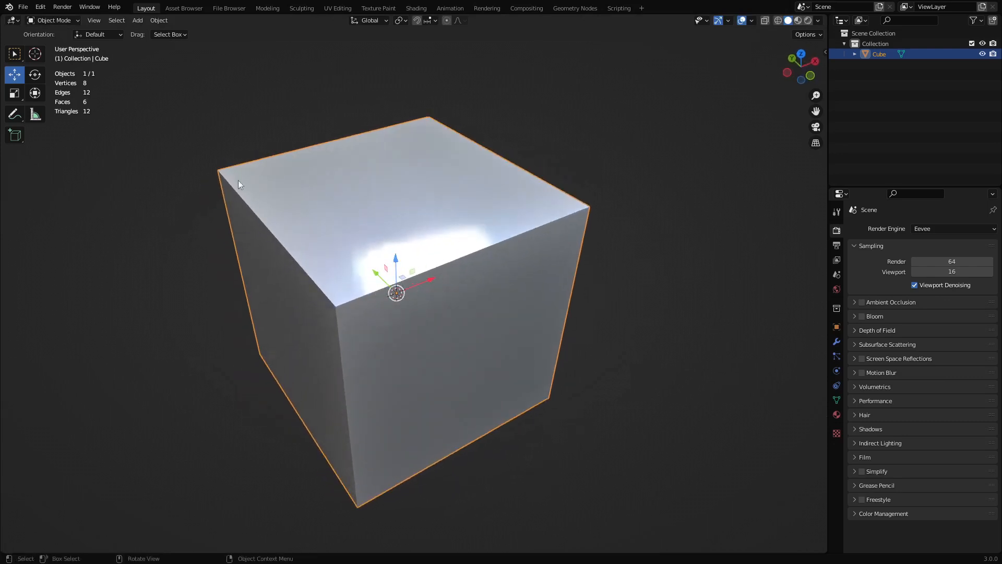
Step: Set the Viewport Gizmo Size to 100 px and close Preferences
{"action": "left_click", "coordinate": [40, 6]}
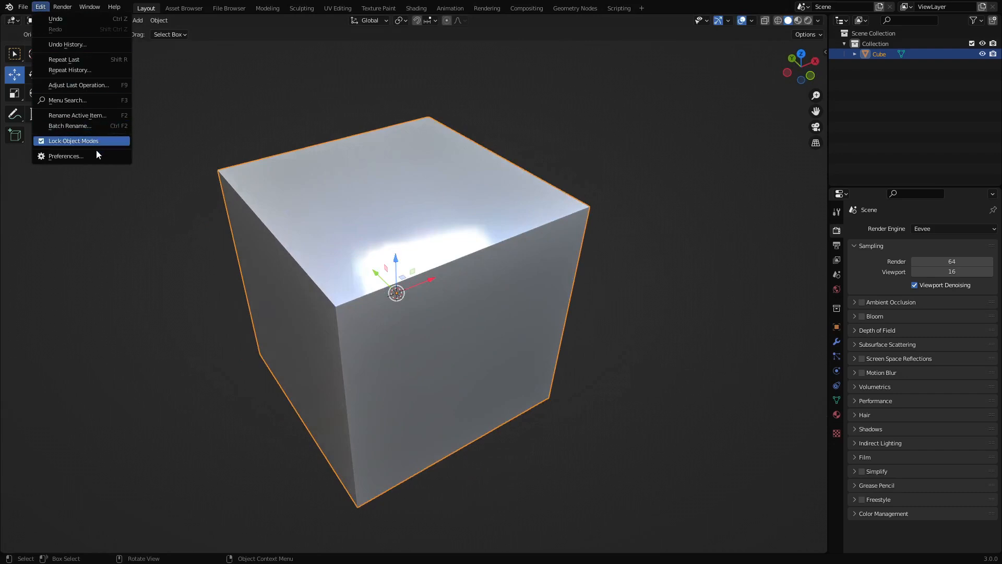
{"action": "left_click", "coordinate": [66, 156]}
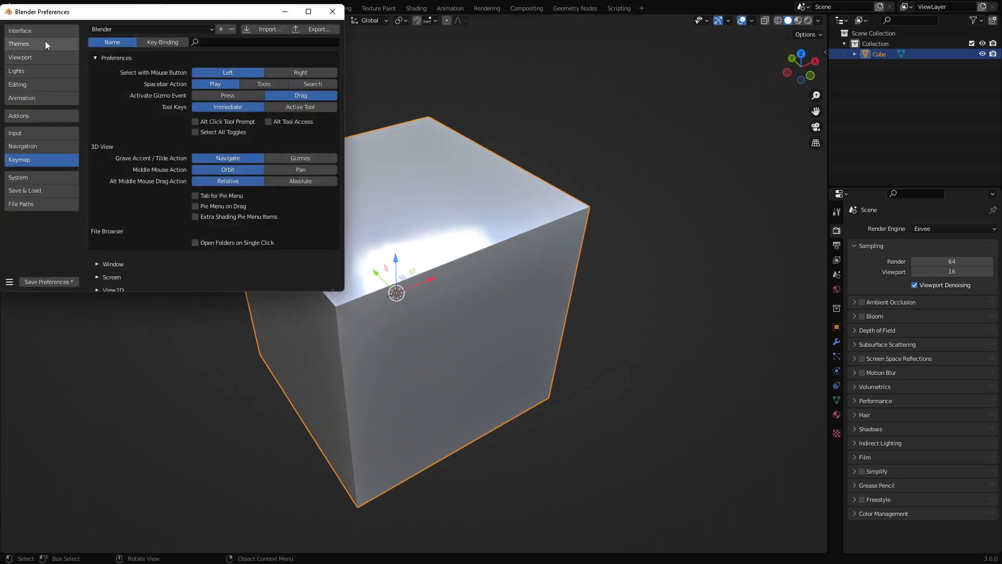
{"action": "left_click", "coordinate": [20, 31]}
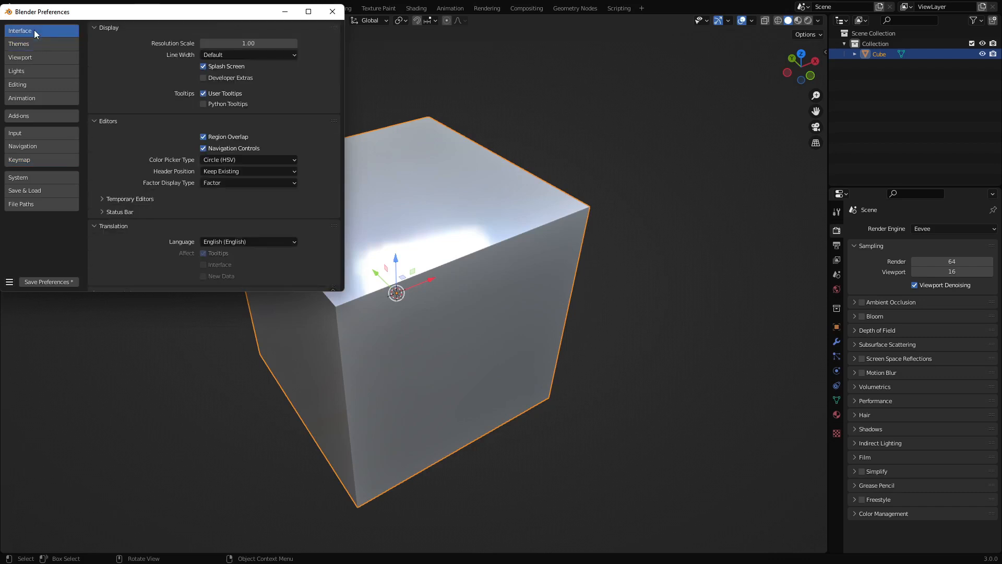
{"action": "mouse_move", "coordinate": [51, 53]}
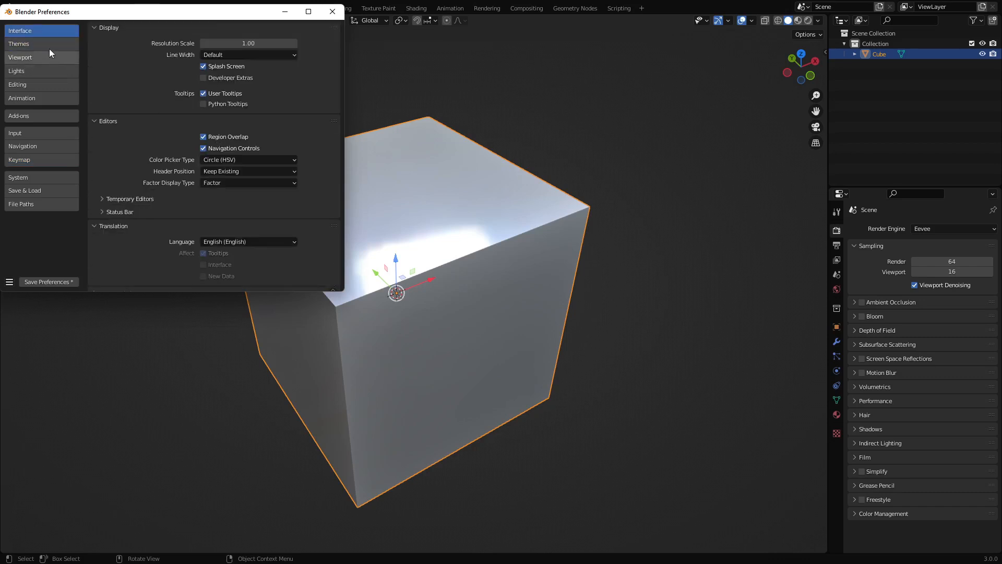
{"action": "left_click", "coordinate": [19, 57]}
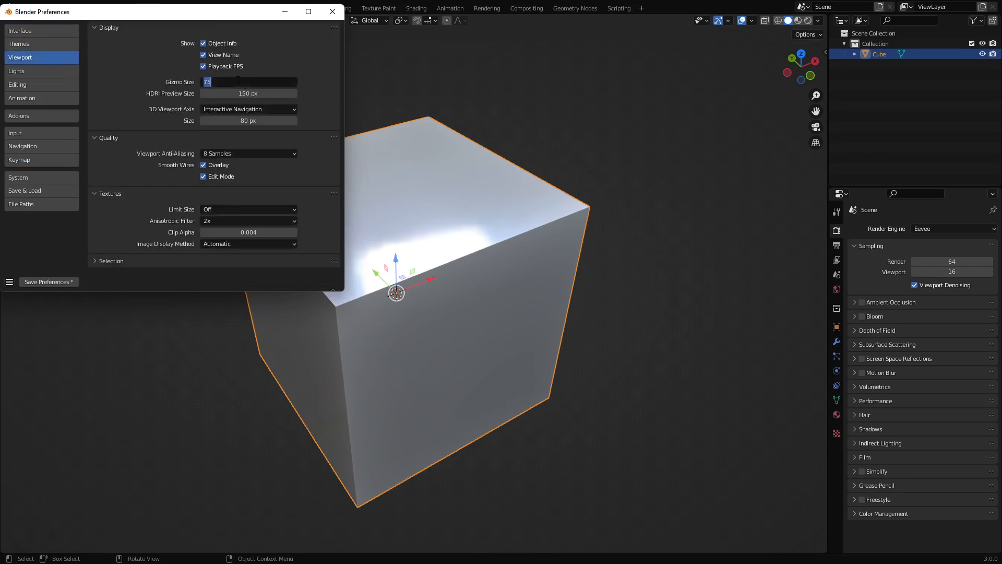
{"action": "type", "text": "100 px"}
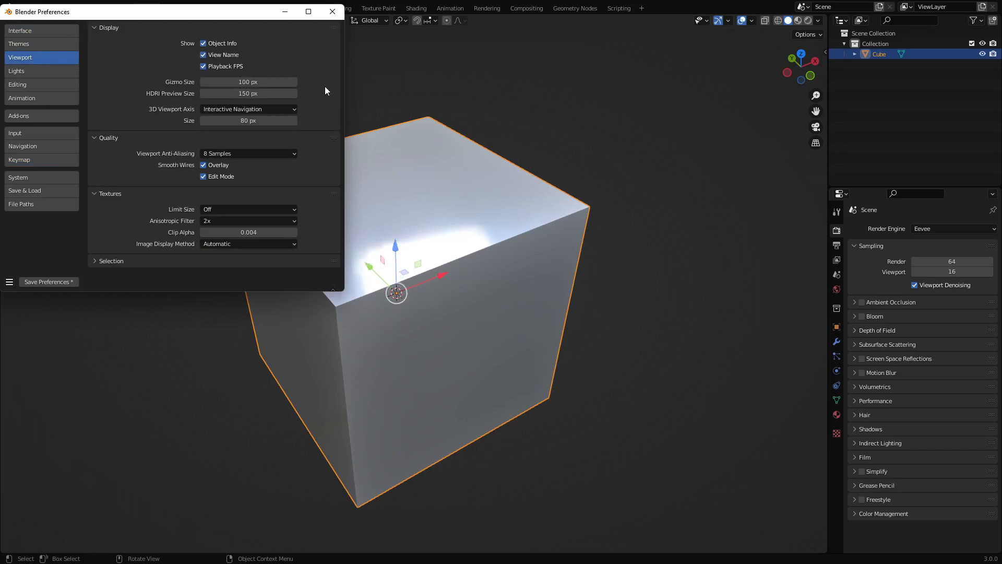
{"action": "left_click", "coordinate": [332, 11]}
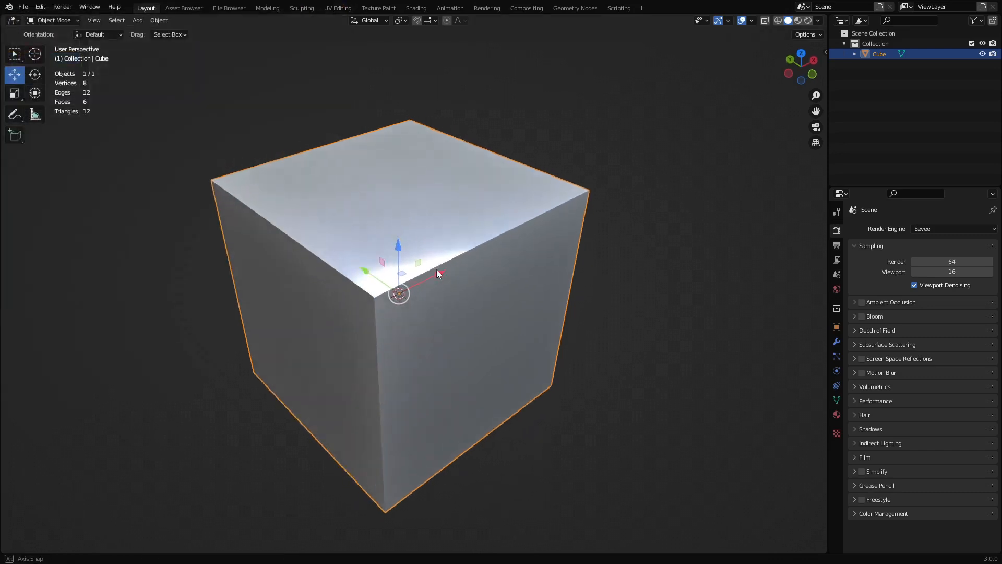
Step: Enter Edit Mode with Tab, switch to face select, and select the cube's top face
{"action": "left_click_drag", "start_coordinate": [438, 274], "coordinate": [422, 231]}
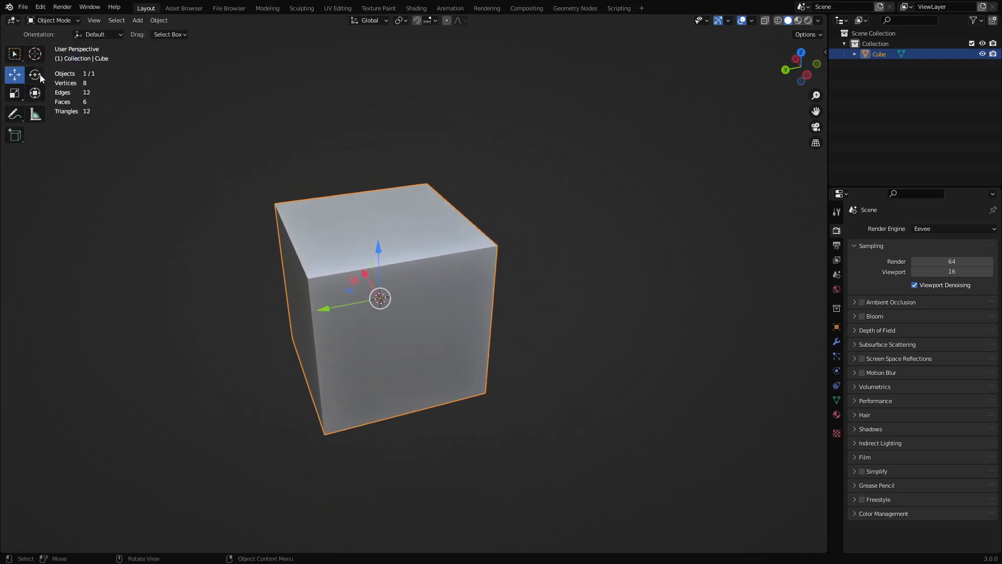
{"action": "key", "text": "Tab"}
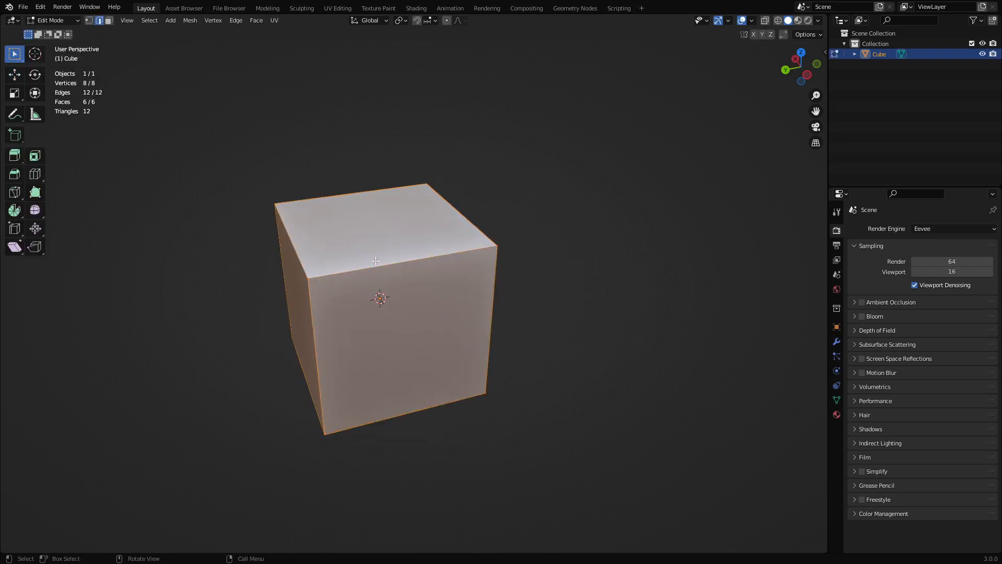
{"action": "left_click", "coordinate": [14, 74]}
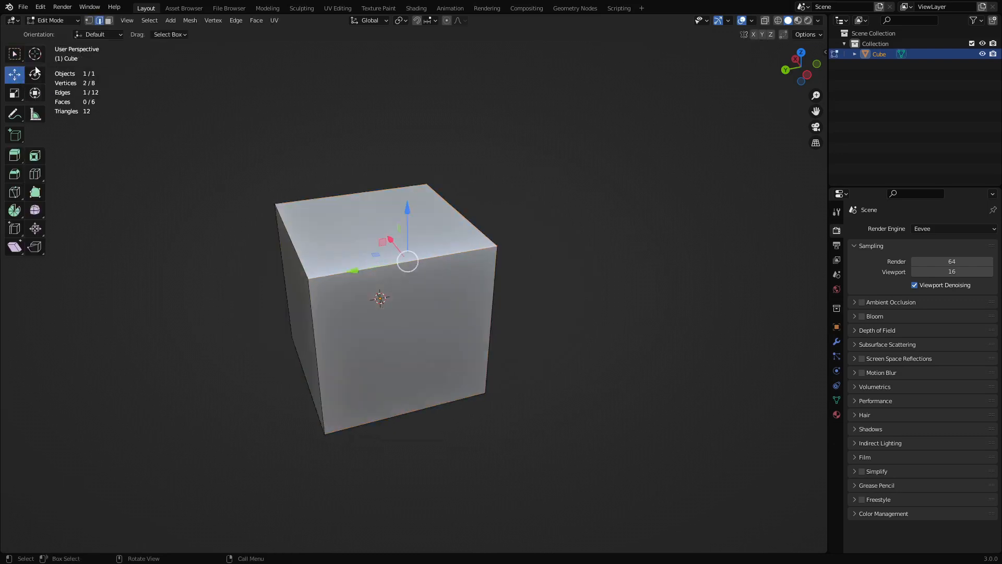
{"action": "left_click", "coordinate": [169, 34]}
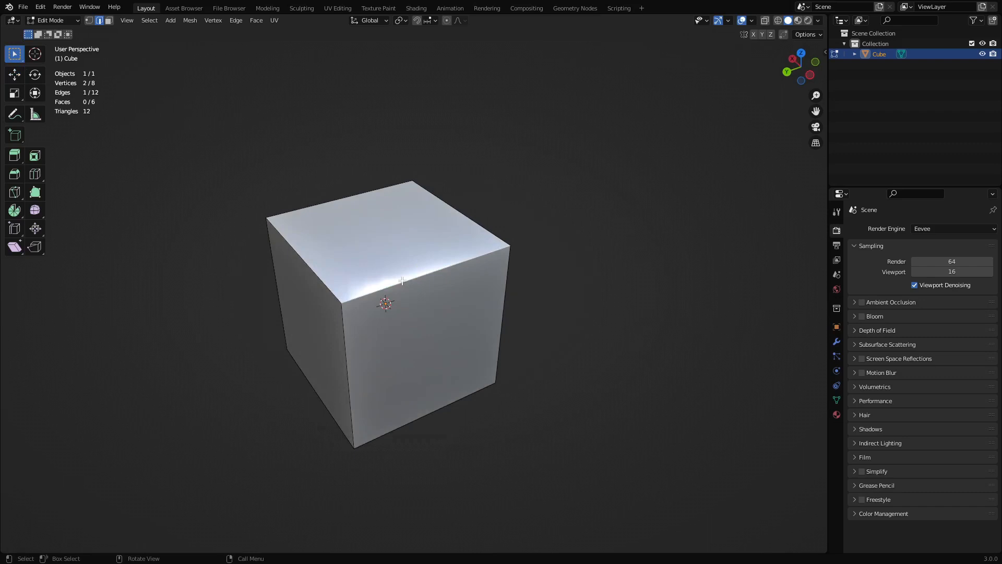
{"action": "left_click", "coordinate": [14, 74]}
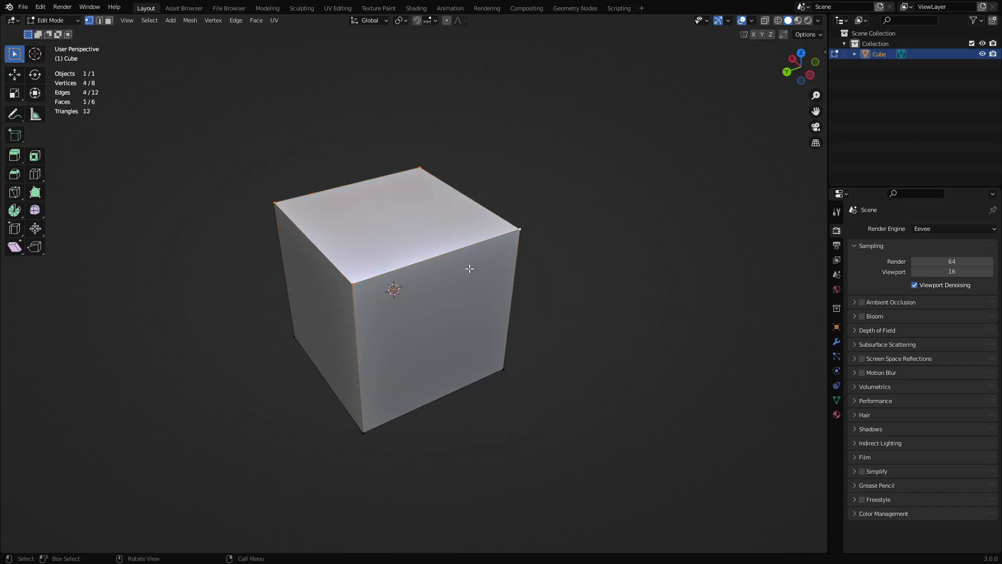
Step: Choose Inset Faces from the Face menu and start dragging an inset on the top face
{"action": "left_click", "coordinate": [256, 19]}
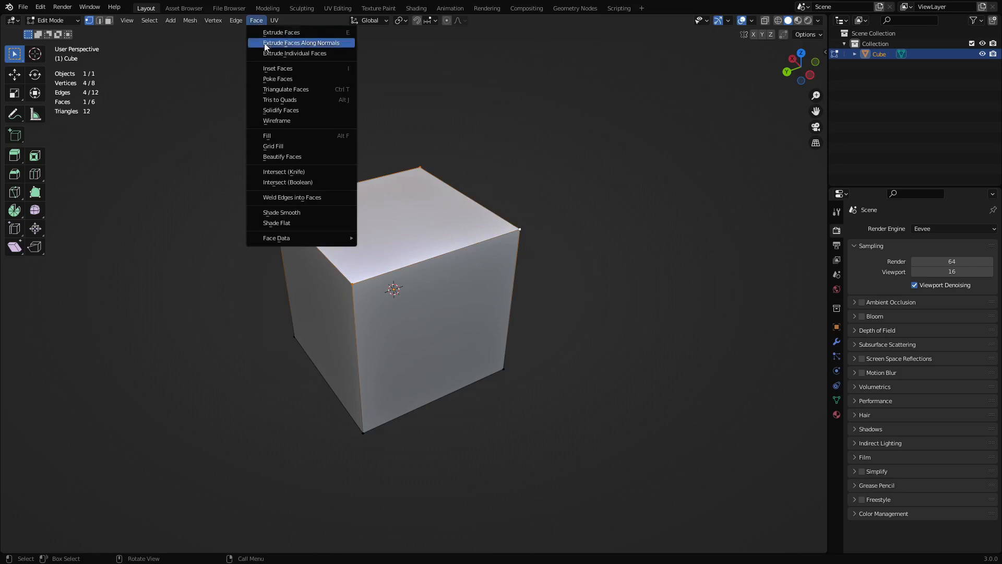
{"action": "mouse_move", "coordinate": [298, 68]}
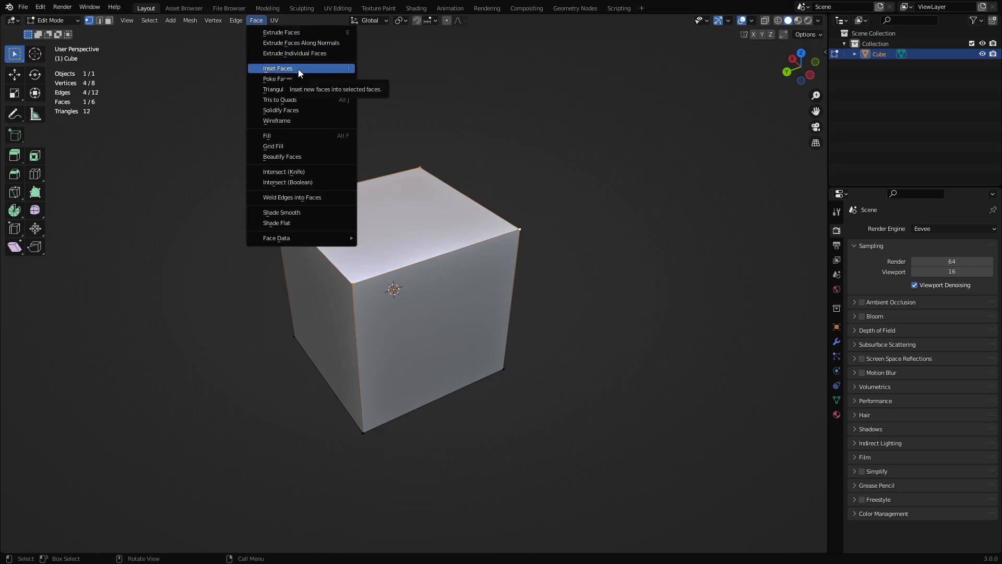
{"action": "right_click", "coordinate": [277, 68]}
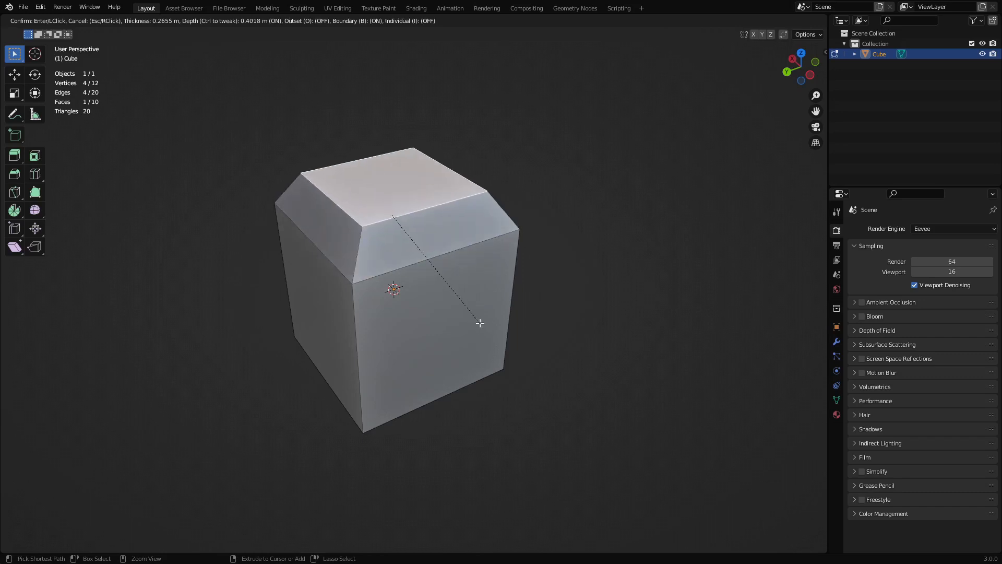
{"action": "mouse_move", "coordinate": [475, 325]}
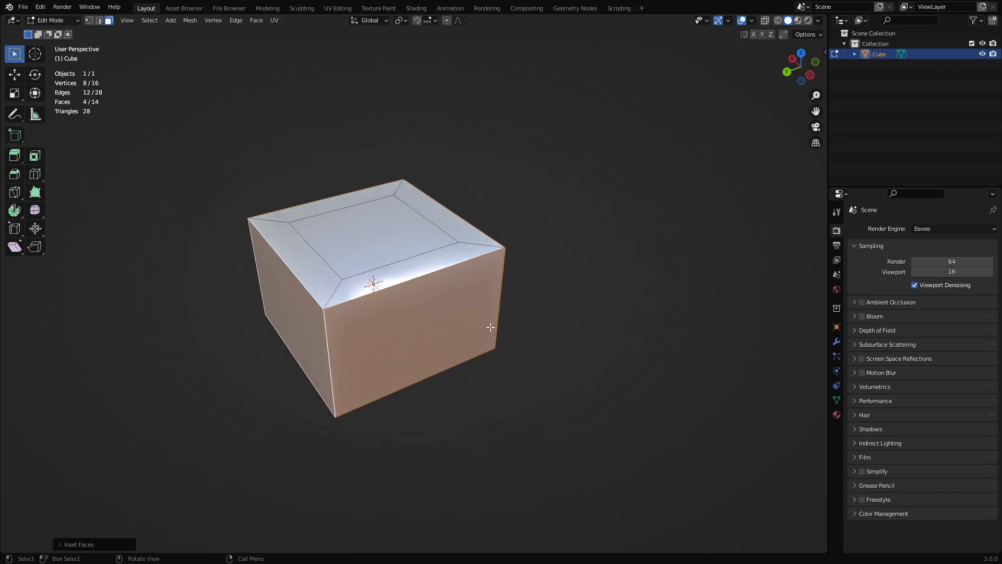
{"action": "mouse_move", "coordinate": [510, 256]}
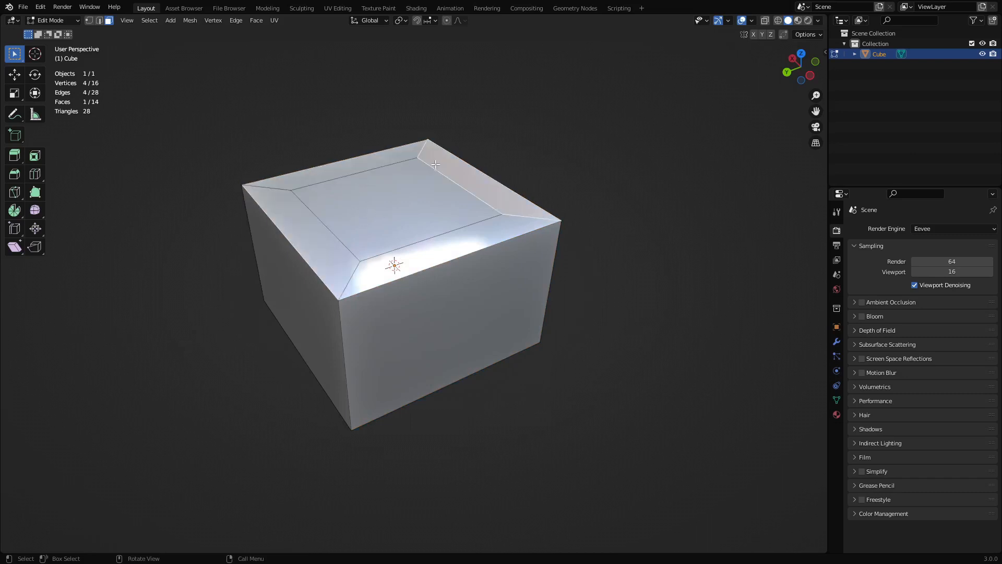
{"action": "mouse_move", "coordinate": [15, 74]}
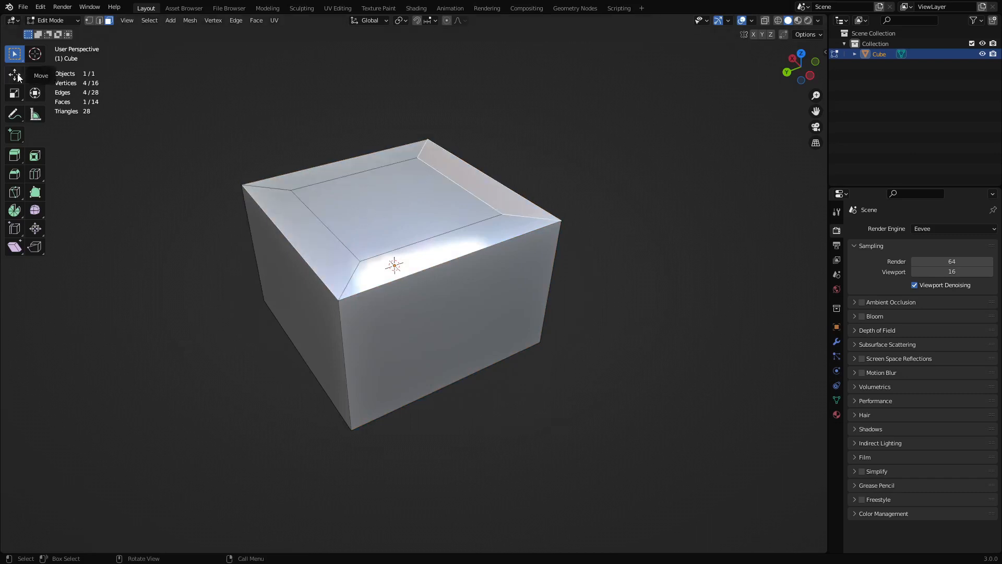
Step: Assign a custom shortcut to the Move tool, switch to the Scale tool, and return to Object Mode
{"action": "right_click", "coordinate": [14, 75]}
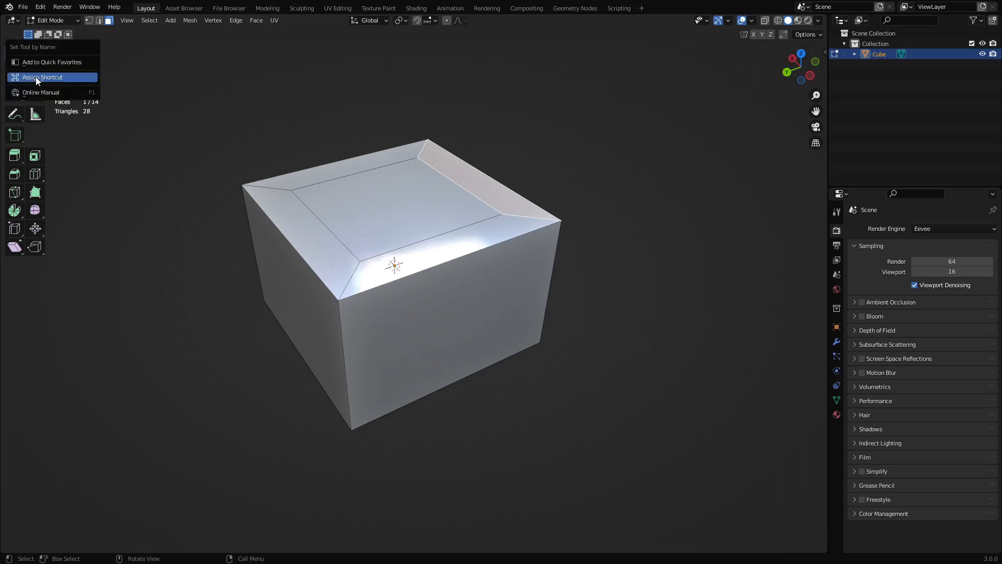
{"action": "left_click", "coordinate": [42, 77]}
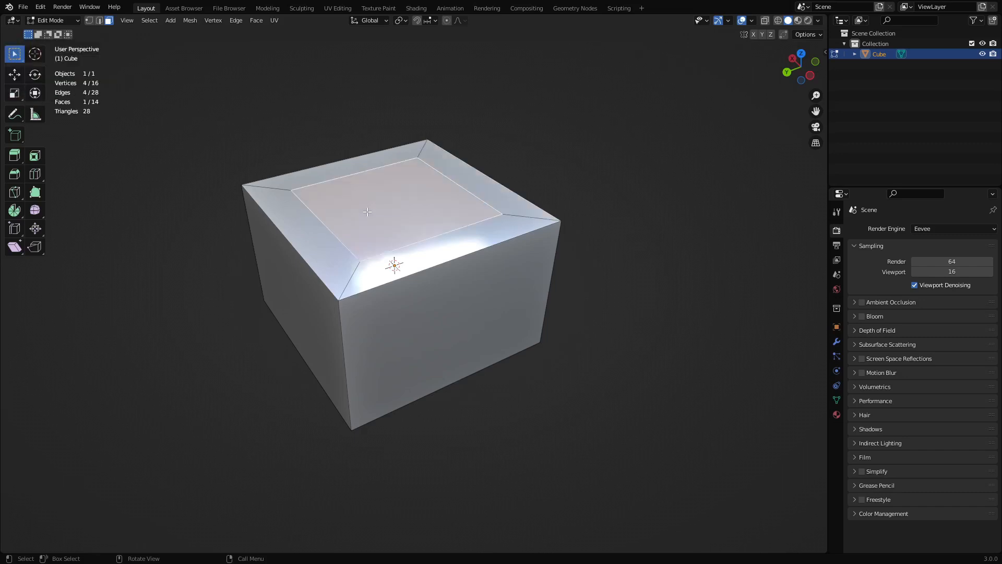
{"action": "left_click", "coordinate": [14, 93]}
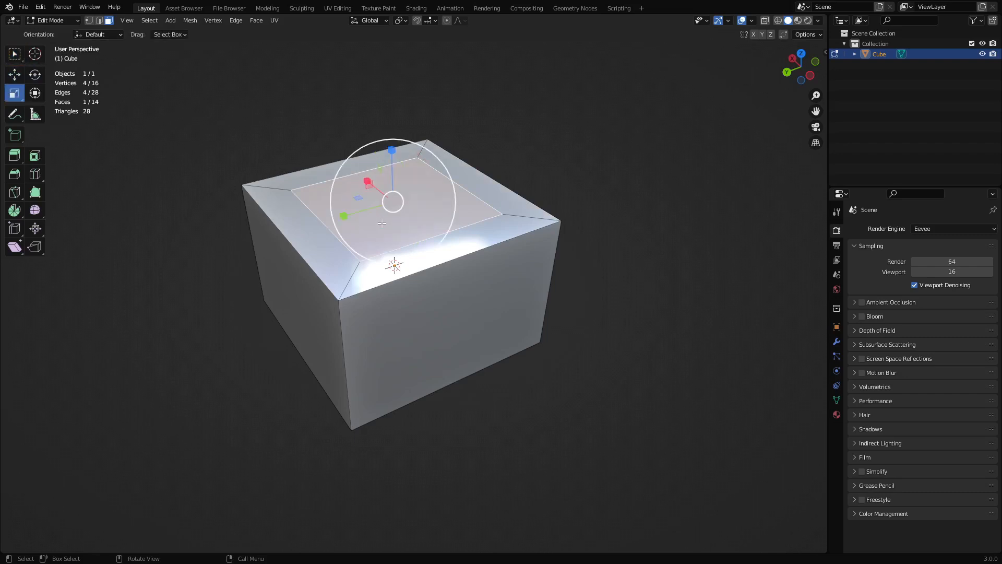
{"action": "key", "text": "Tab"}
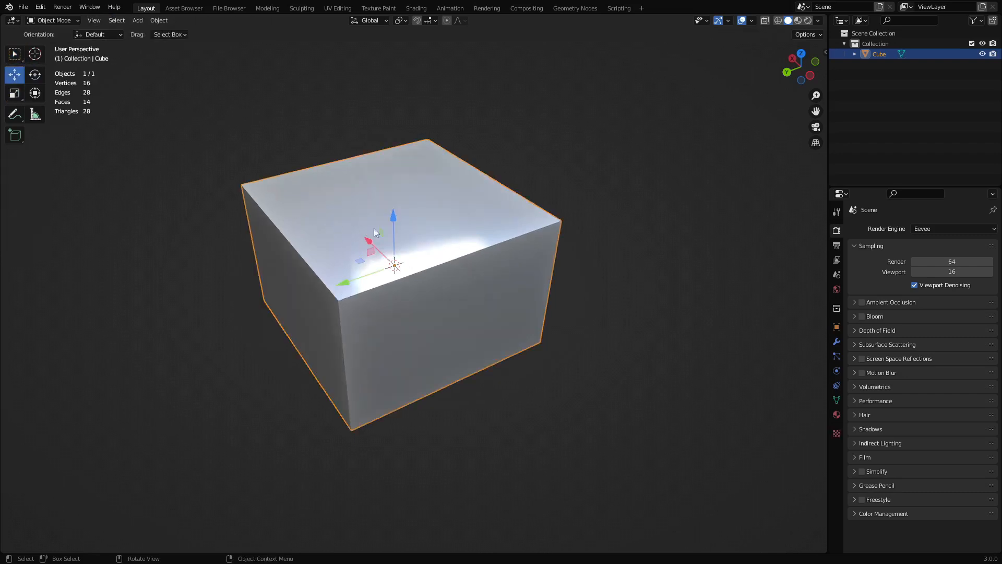
Step: Add a Bezier curve to the scene and enter Edit Mode on it
{"action": "left_click", "coordinate": [137, 20]}
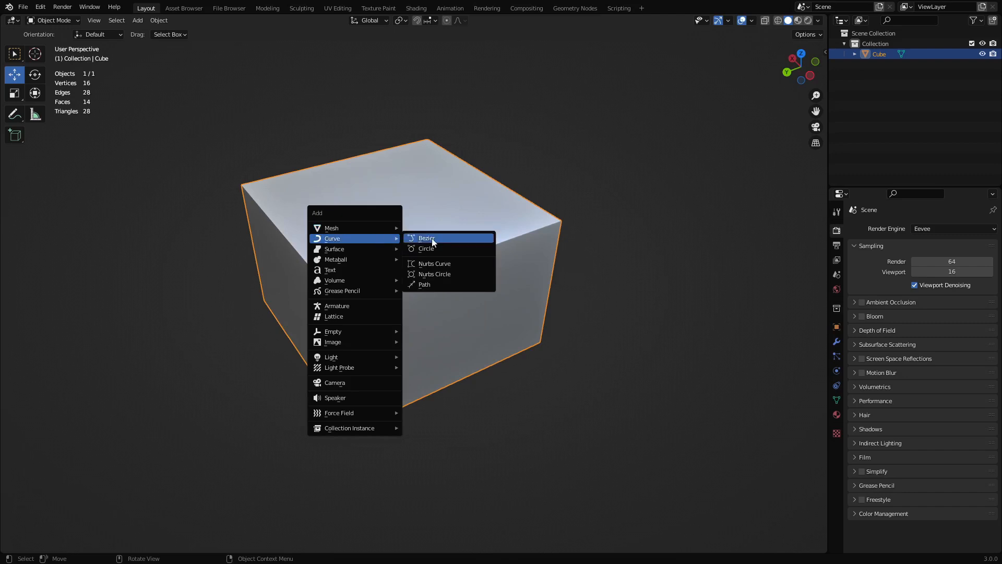
{"action": "left_click", "coordinate": [426, 238]}
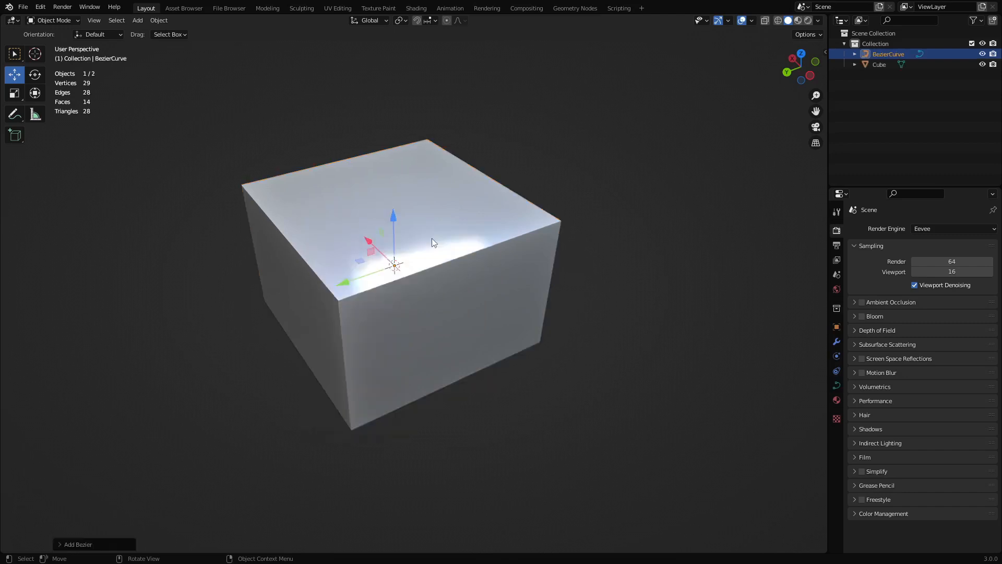
{"action": "mouse_move", "coordinate": [404, 251]}
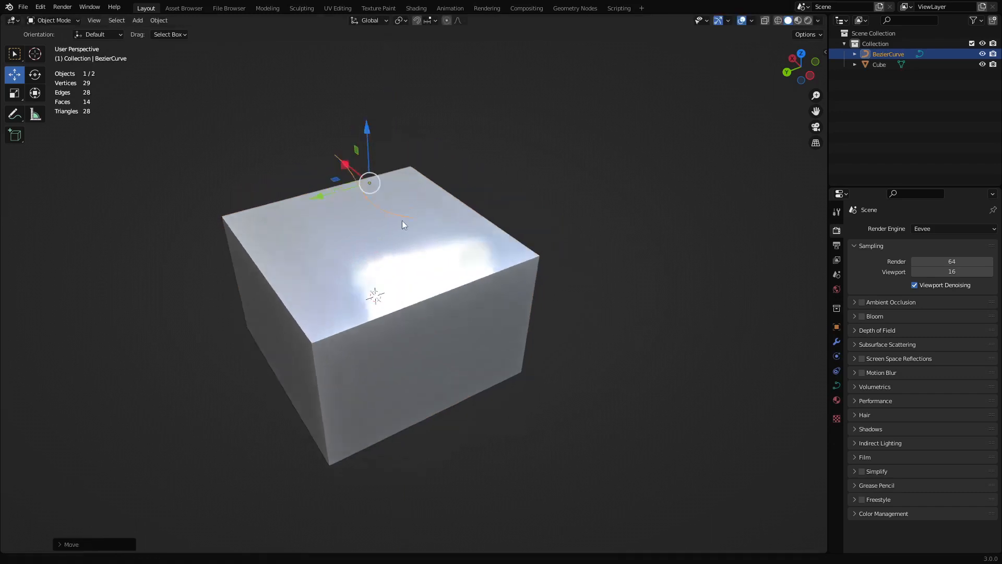
{"action": "key", "text": "Tab"}
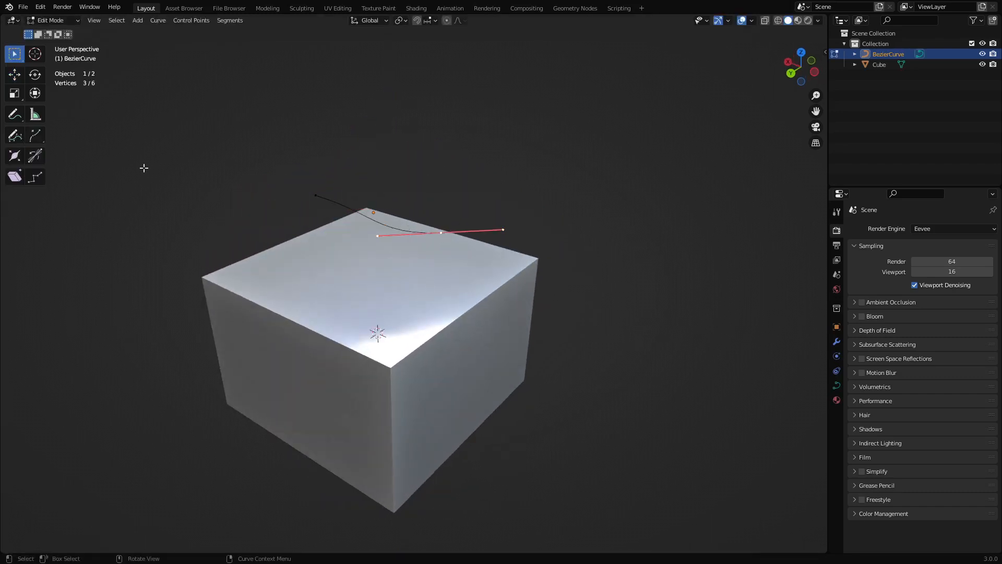
{"action": "mouse_move", "coordinate": [15, 74]}
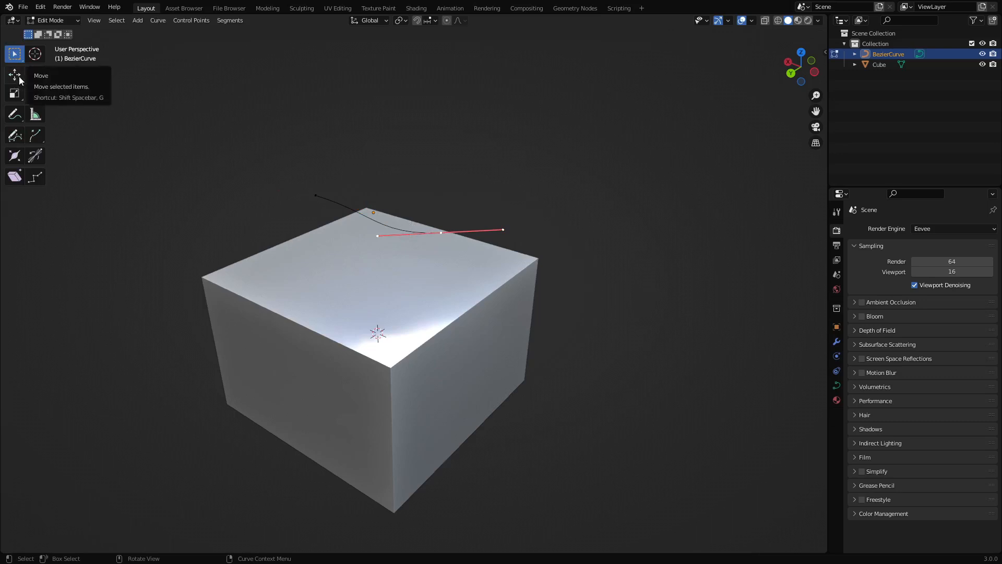
Step: Switch from the Move gizmo tool to the Rotate gizmo tool
{"action": "right_click", "coordinate": [14, 75]}
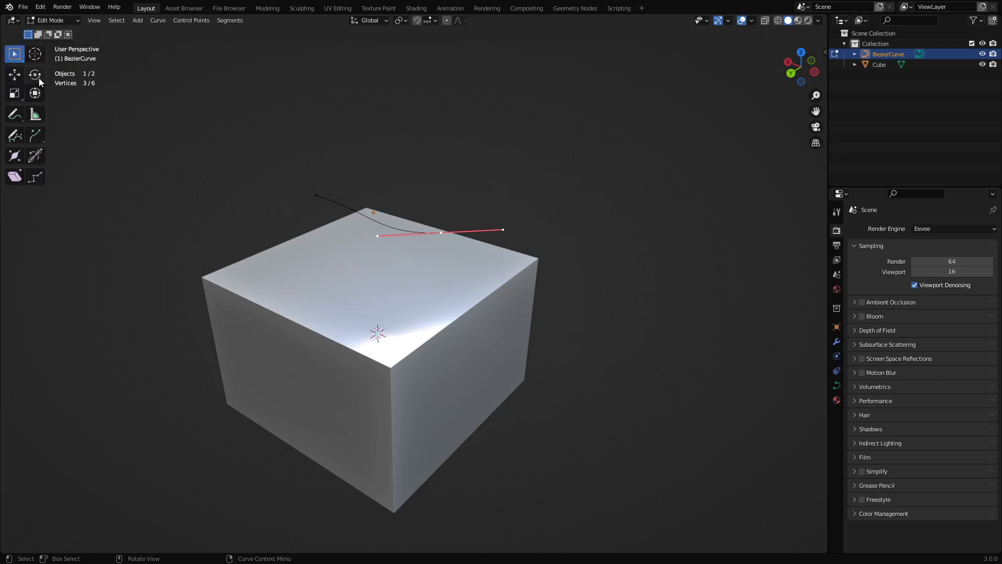
{"action": "mouse_move", "coordinate": [525, 255]}
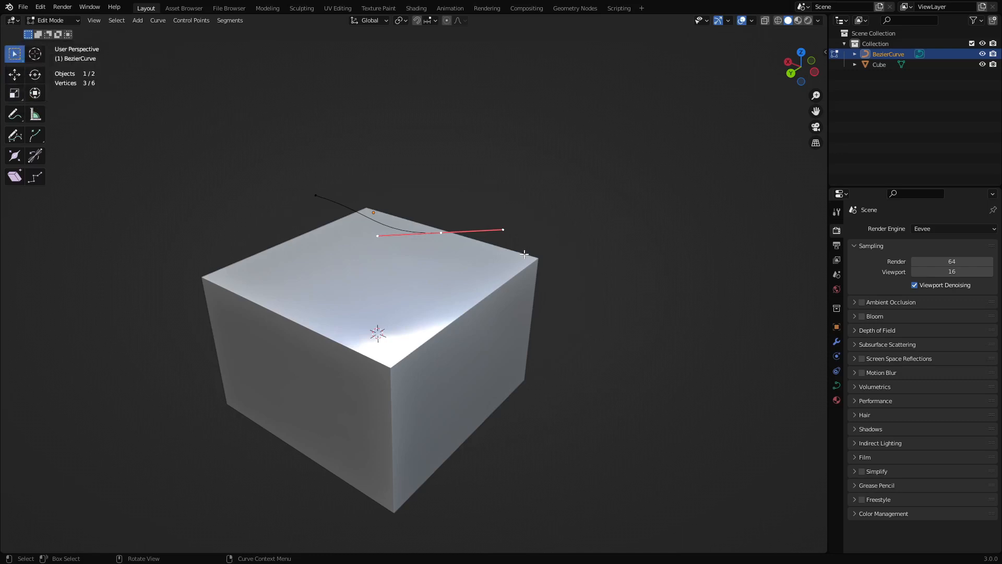
{"action": "left_click", "coordinate": [14, 74]}
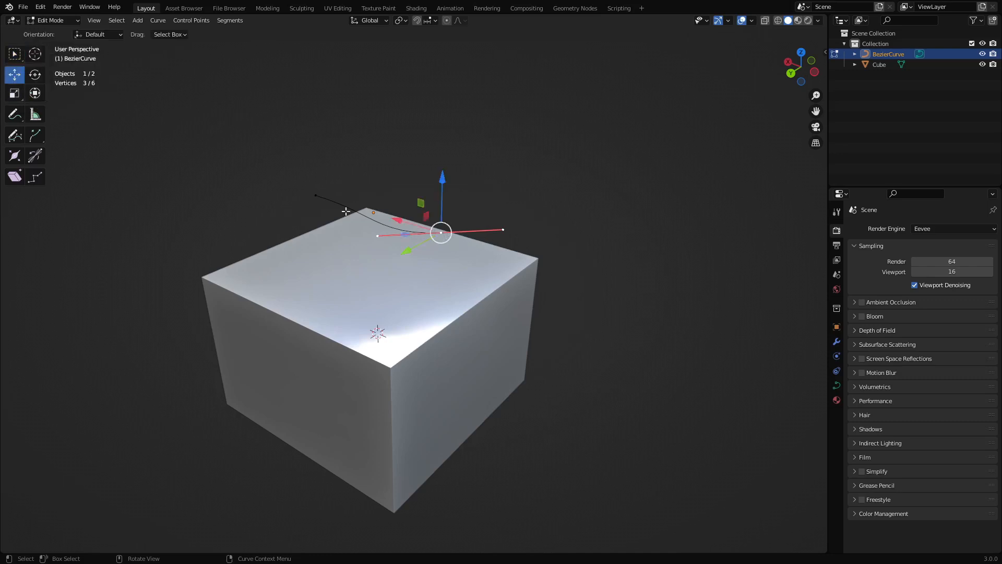
{"action": "left_click", "coordinate": [35, 74]}
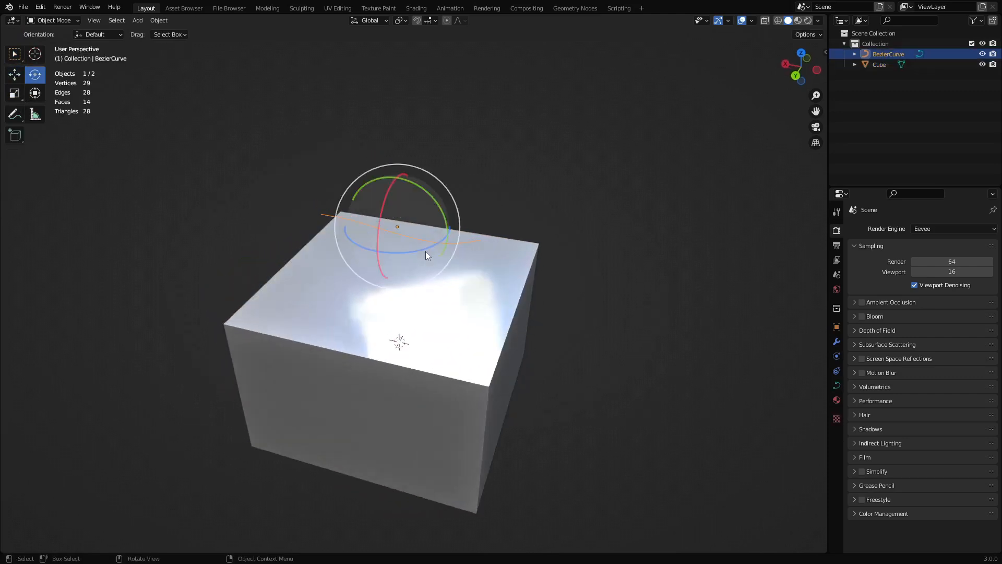
{"action": "mouse_move", "coordinate": [427, 254]}
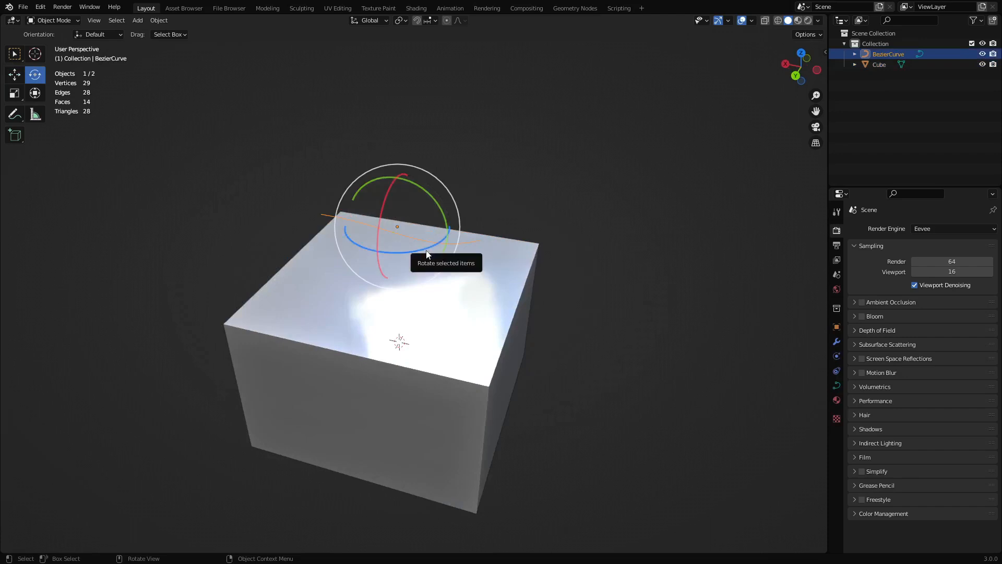
Step: Select the cube and enter Edit Mode to work on its faces
{"action": "left_click", "coordinate": [14, 93]}
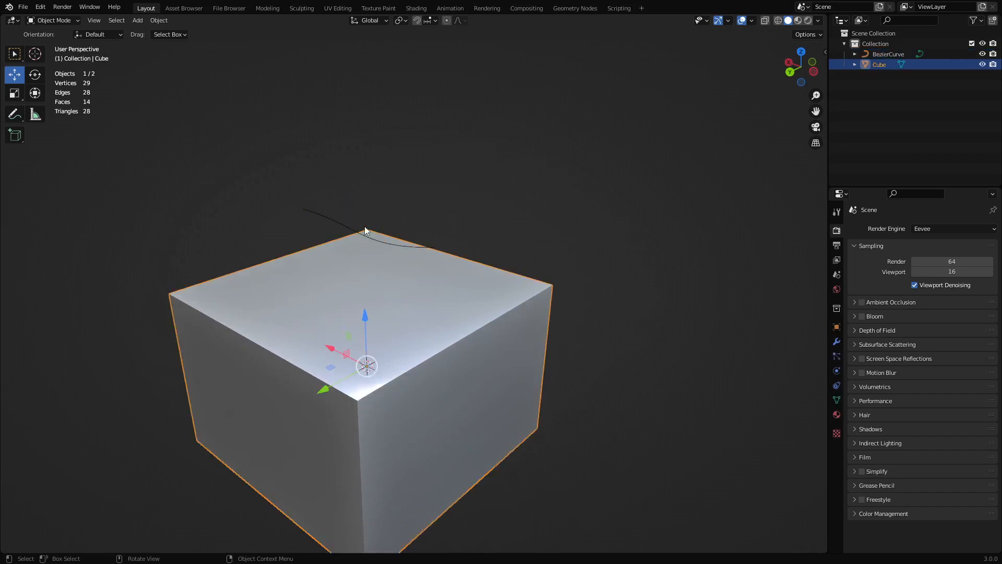
{"action": "key", "text": "Tab"}
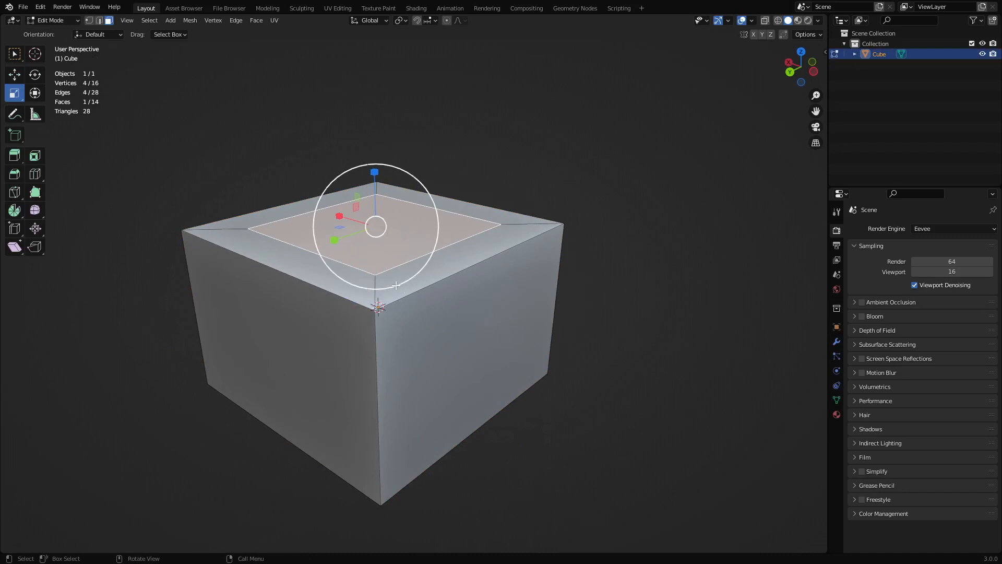
{"action": "mouse_move", "coordinate": [373, 282]}
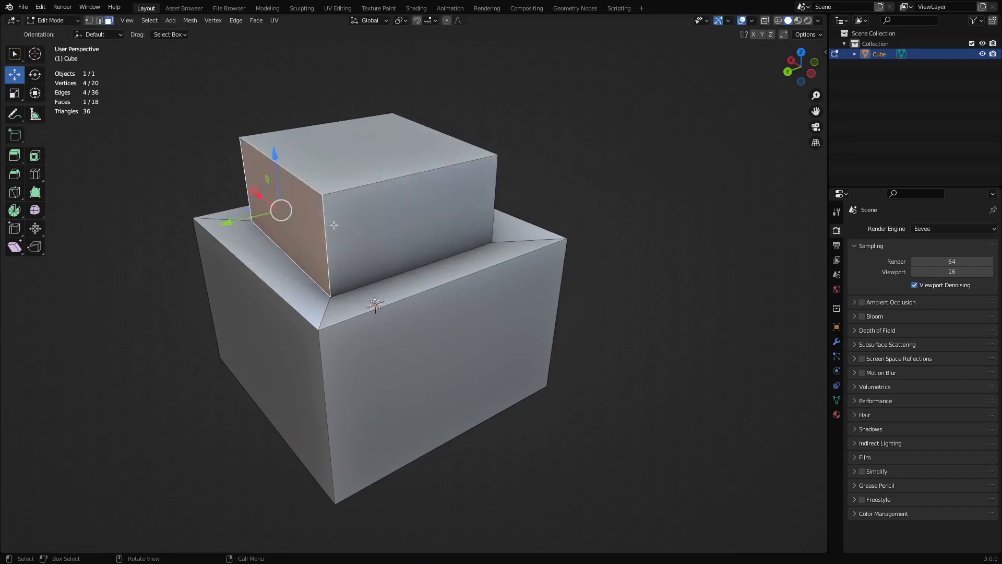
{"action": "mouse_move", "coordinate": [339, 225]}
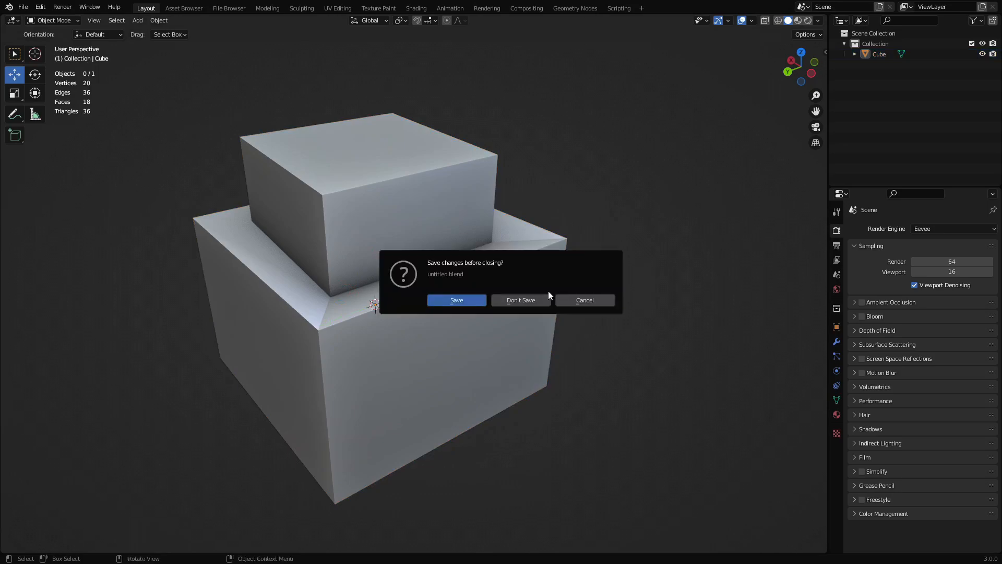
Step: Discard the unsaved model, edit the new cube's top face with Normal transform orientation
{"action": "left_click", "coordinate": [520, 300]}
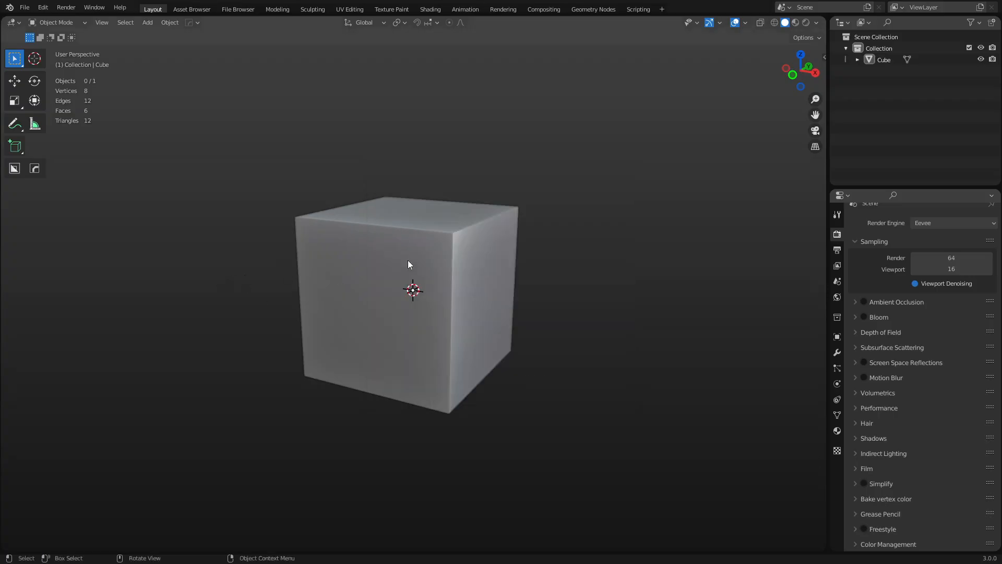
{"action": "key", "text": "Tab"}
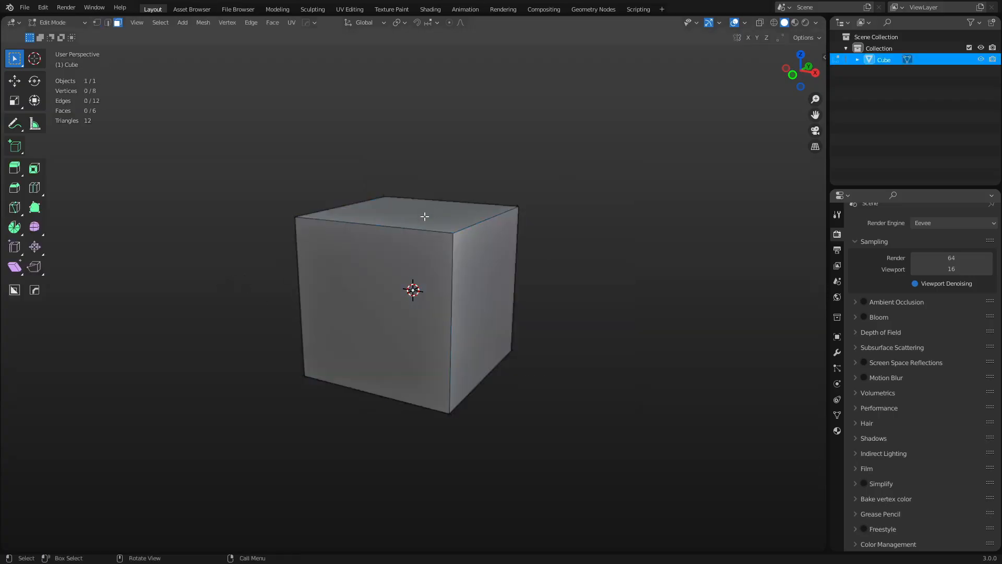
{"action": "left_click", "coordinate": [14, 80]}
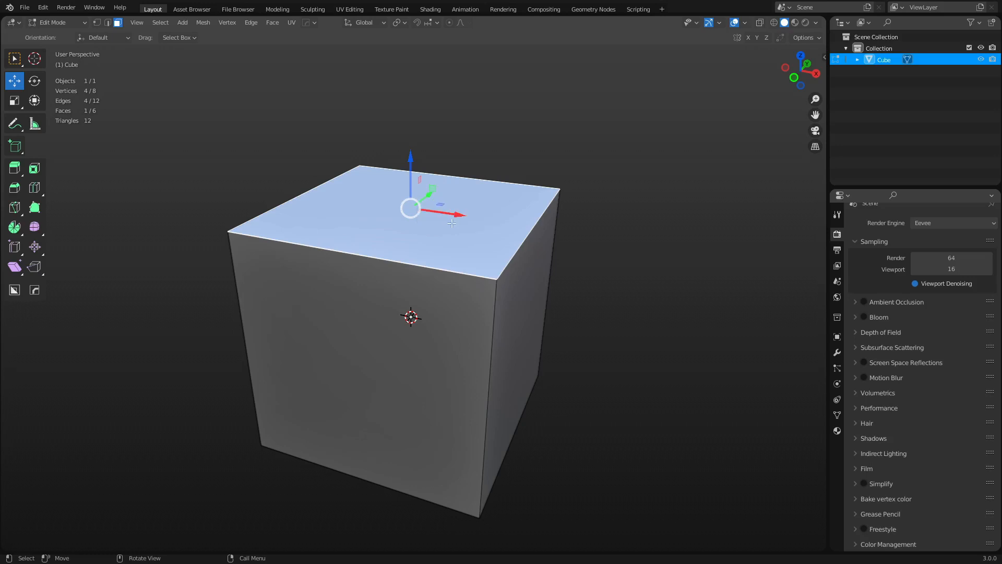
{"action": "left_click", "coordinate": [108, 22]}
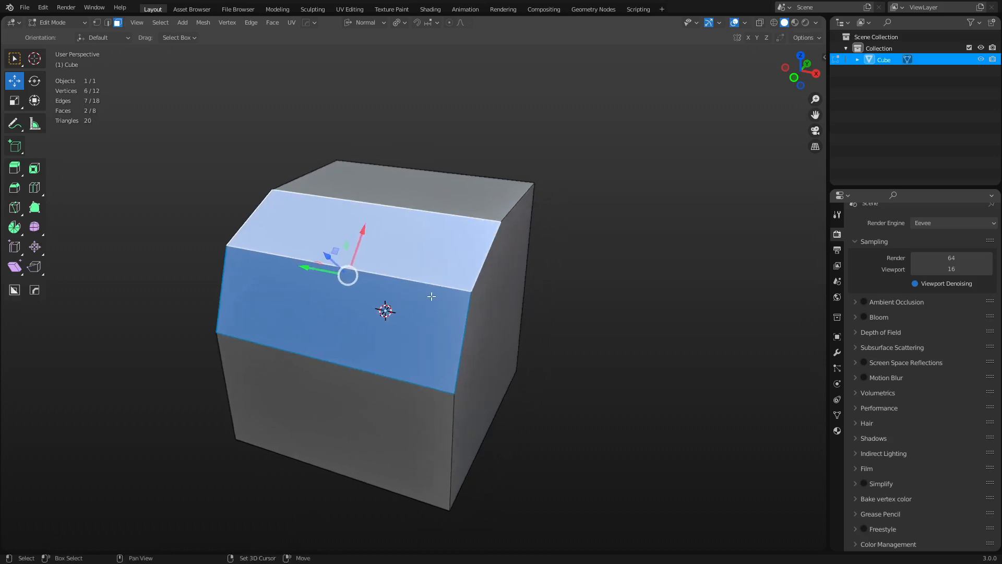
Step: Push the selected faces to slant the cube's sides, then return to Object Mode
{"action": "left_click_drag", "start_coordinate": [384, 307], "coordinate": [447, 297]}
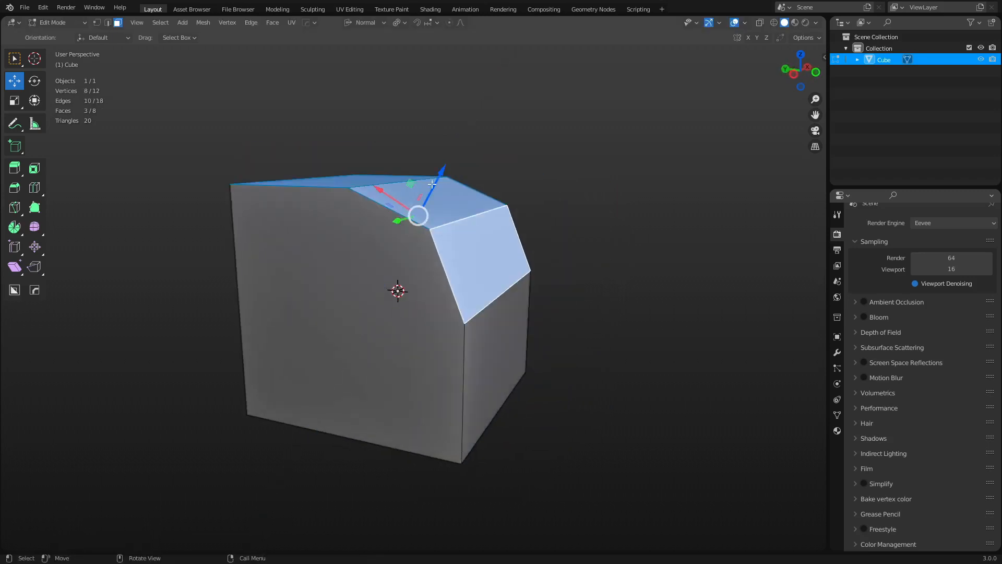
{"action": "key", "text": "g"}
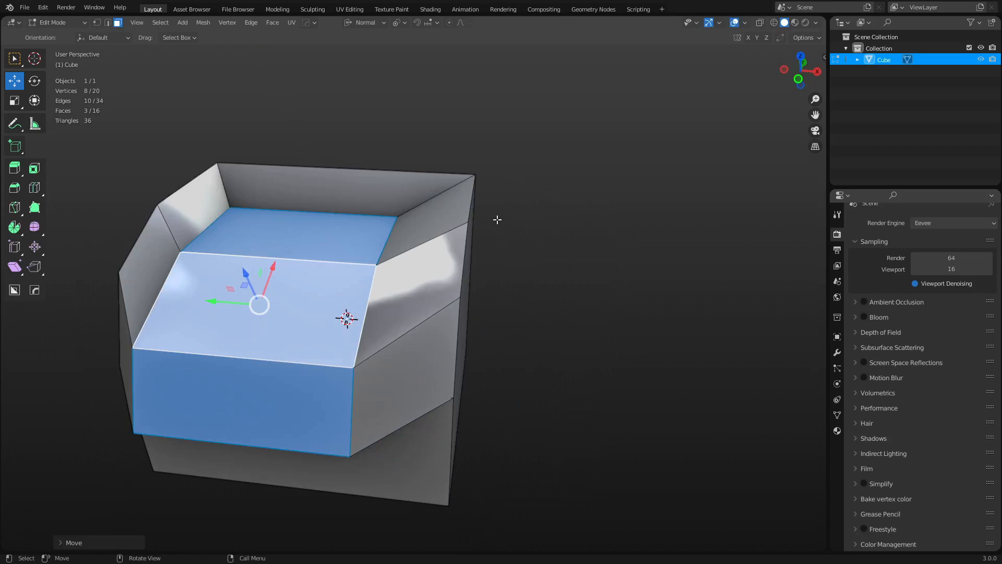
{"action": "key", "text": "Tab"}
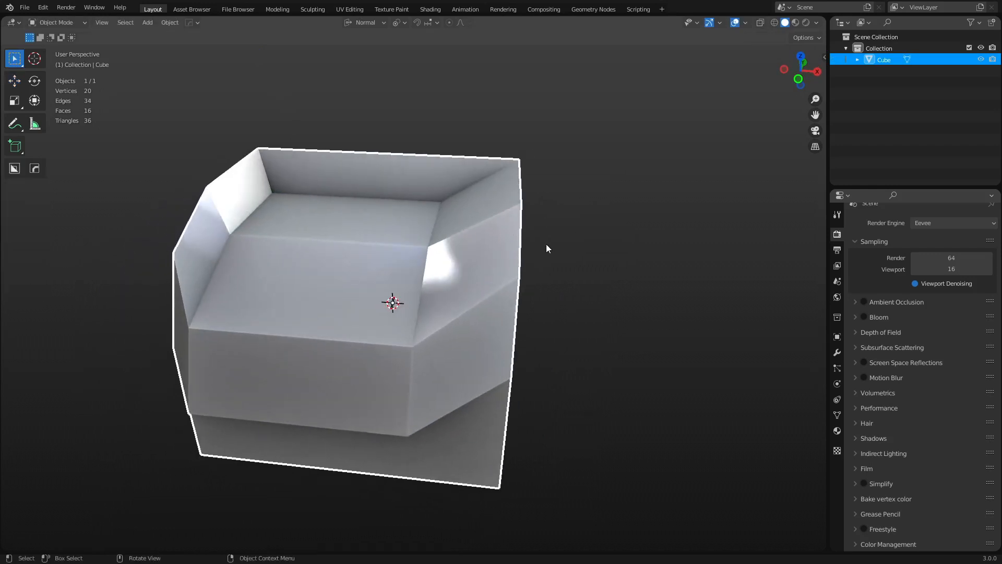
Step: Drag the selected corners with the move gizmo to reshape the top-edge facets
{"action": "left_click_drag", "start_coordinate": [547, 249], "coordinate": [498, 275]}
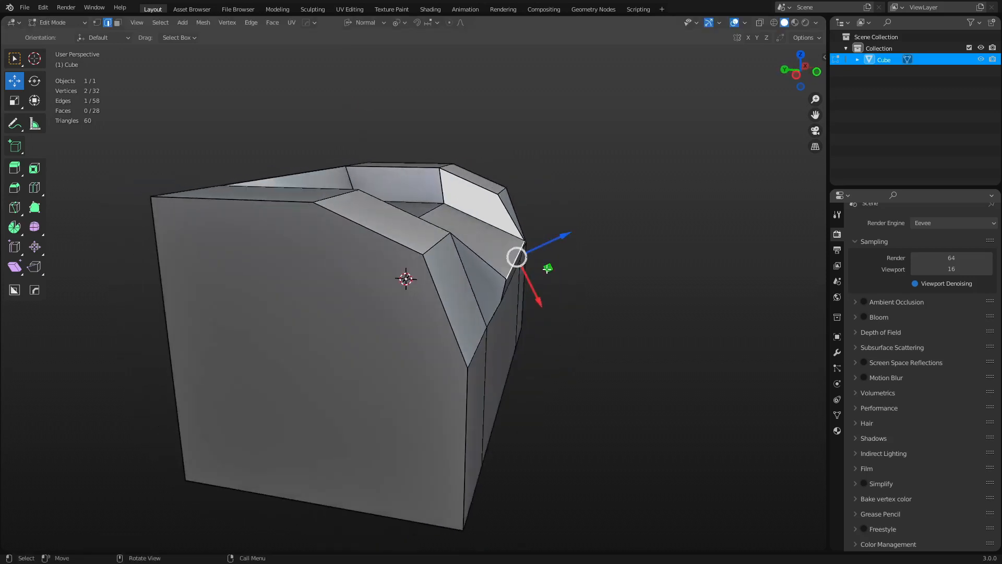
{"action": "left_click_drag", "start_coordinate": [518, 256], "coordinate": [479, 236]}
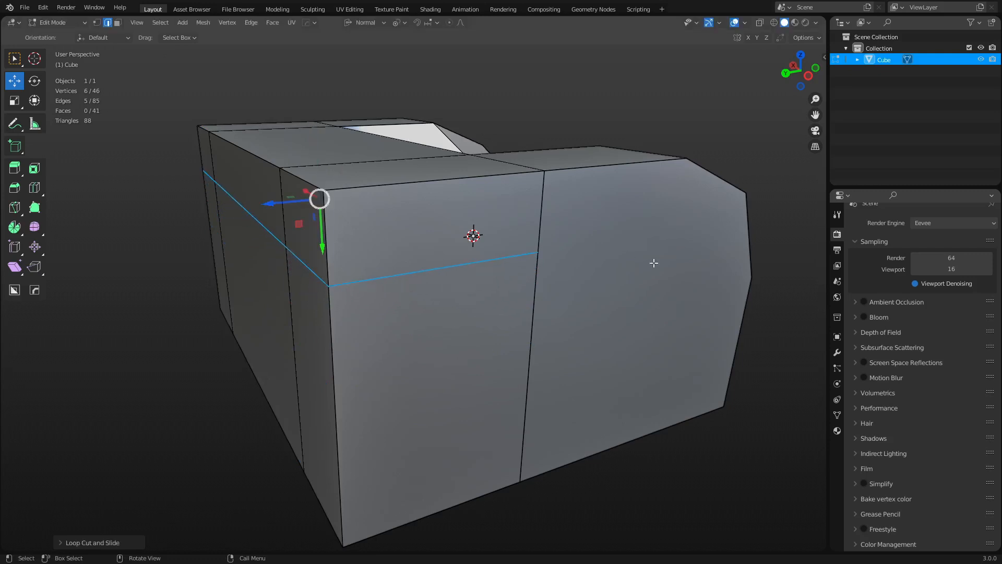
Step: Confirm the loop cut, add another loop, and grab the selected edges to move along Z
{"action": "left_click", "coordinate": [745, 191]}
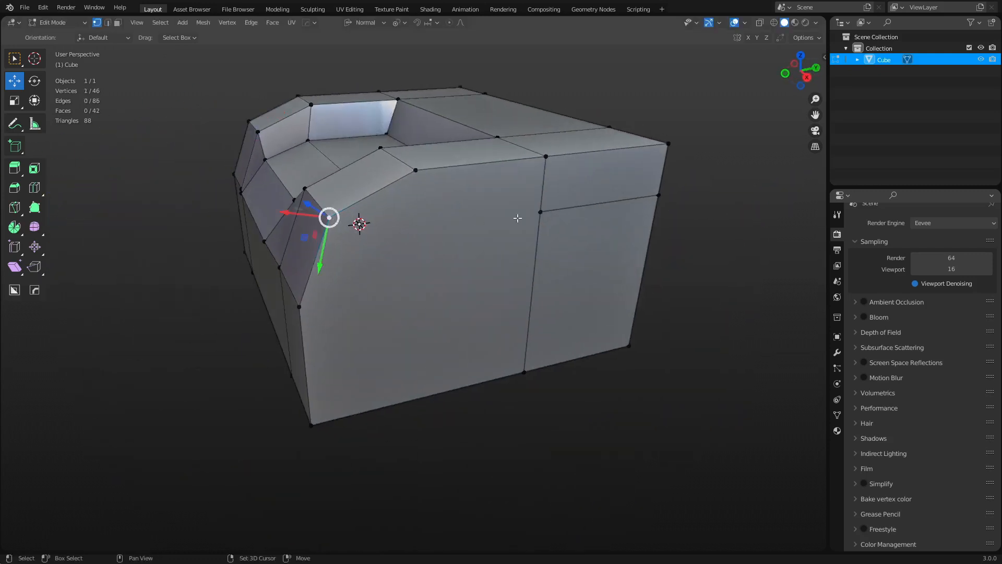
{"action": "left_click", "coordinate": [540, 210]}
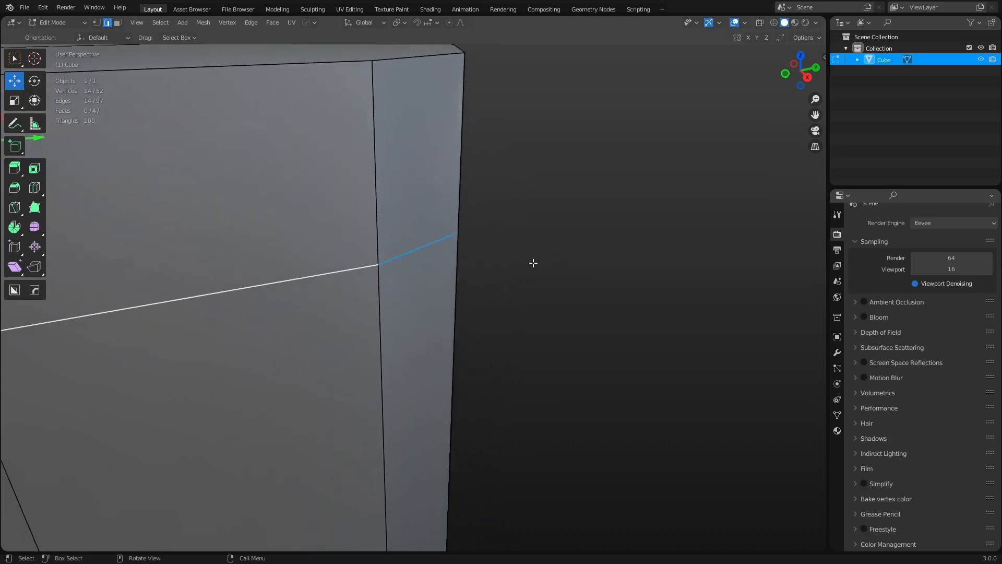
{"action": "key", "text": "g"}
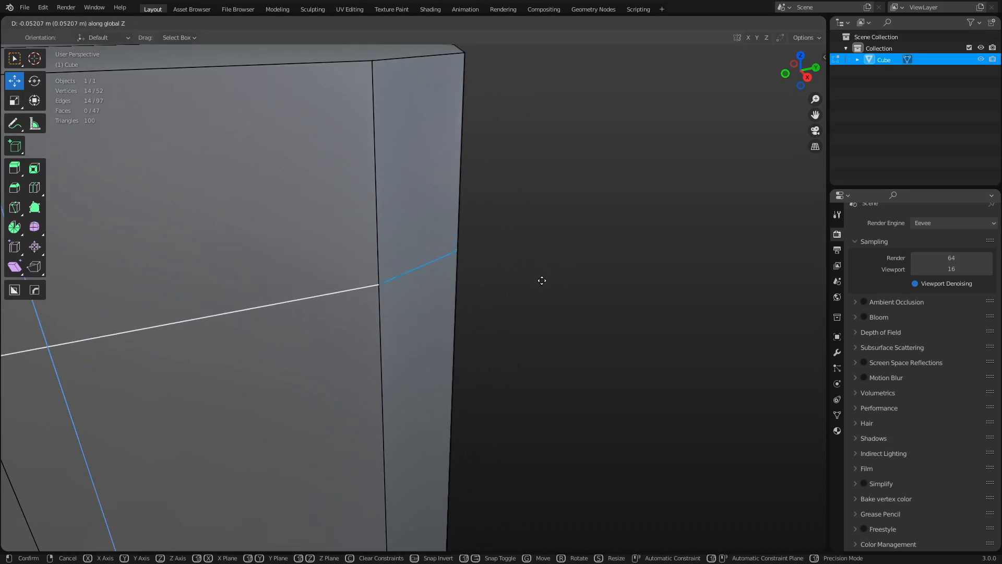